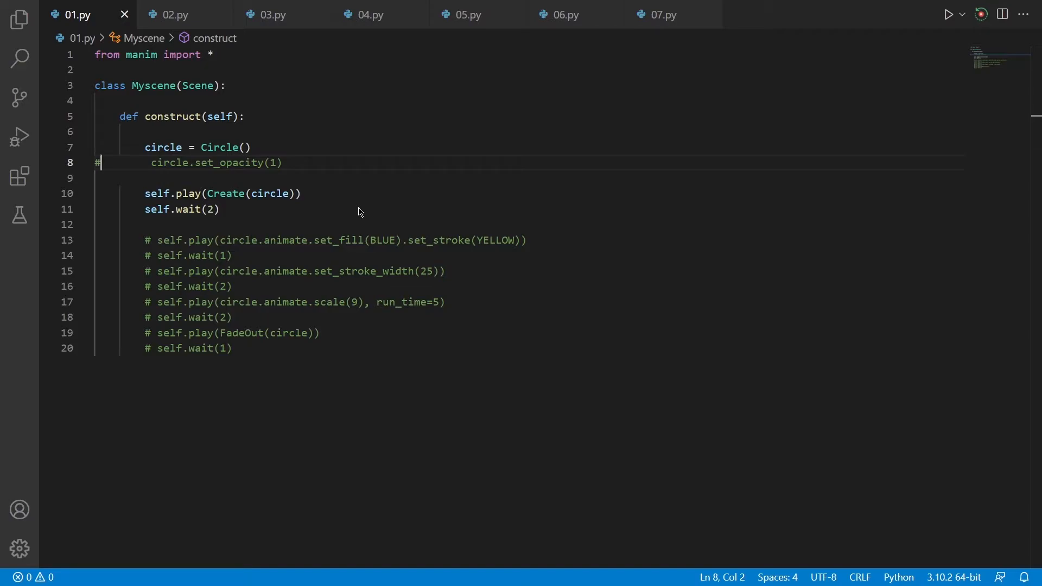
mouse_move(368, 224)
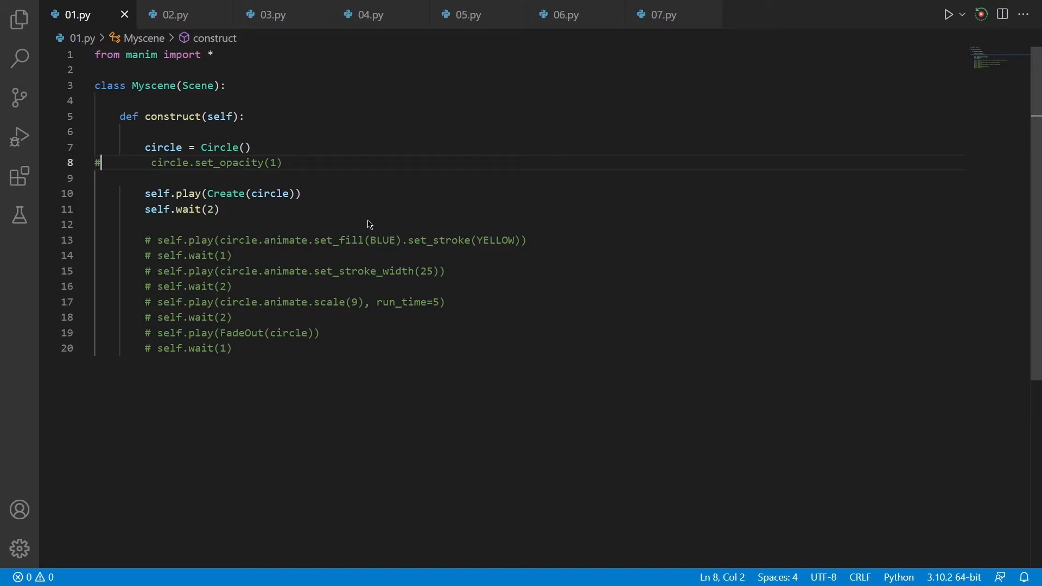
mouse_move(20, 176)
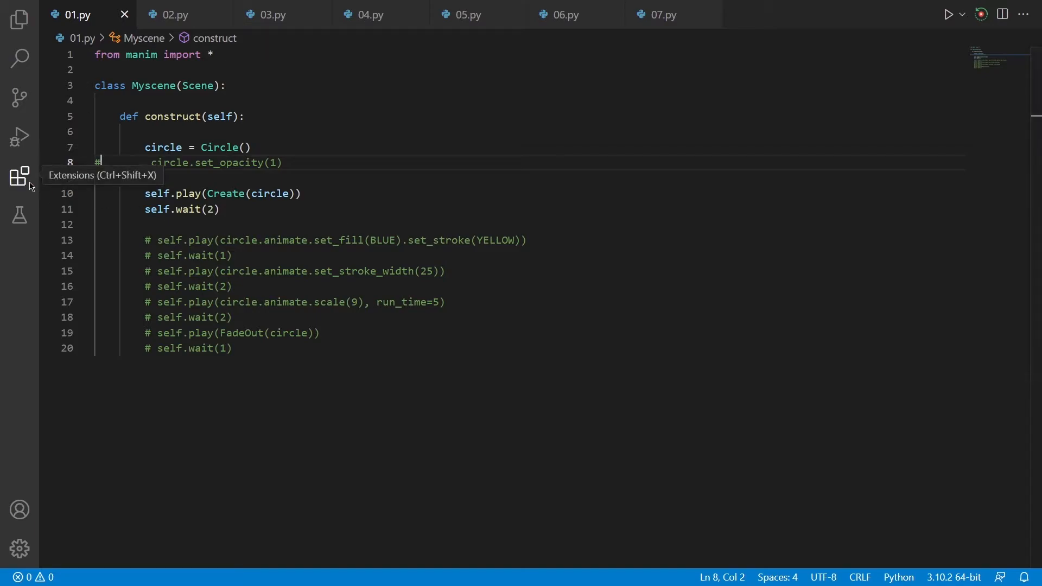
Step: Show the Extensions view listing the installed Manim Sideview extension
left_click(19, 176)
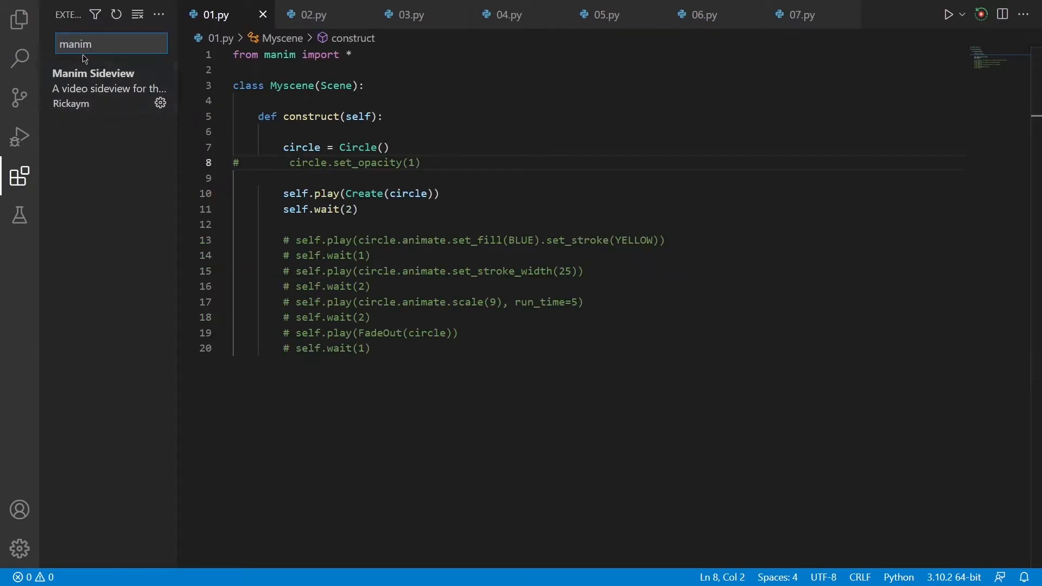
mouse_move(95, 88)
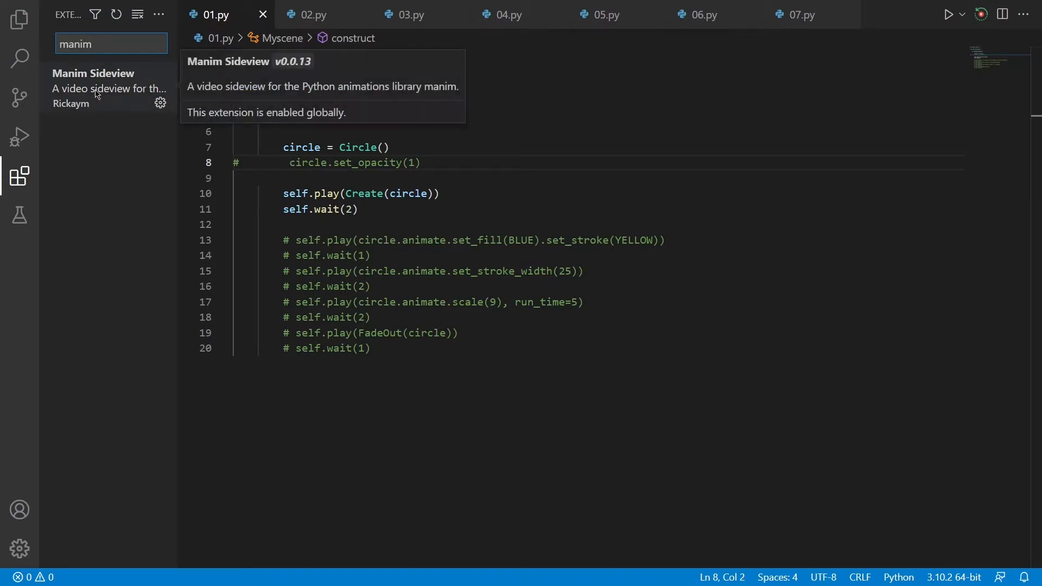
mouse_move(38, 181)
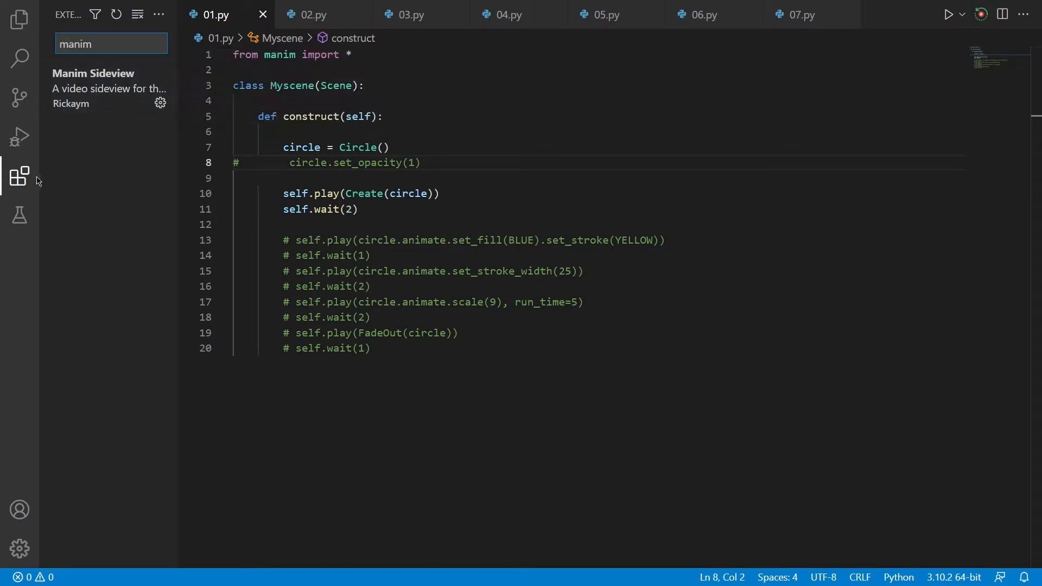
Step: Hide the extensions sidebar and highlight Myscene and its parent Scene class in 01.py
left_click(19, 176)
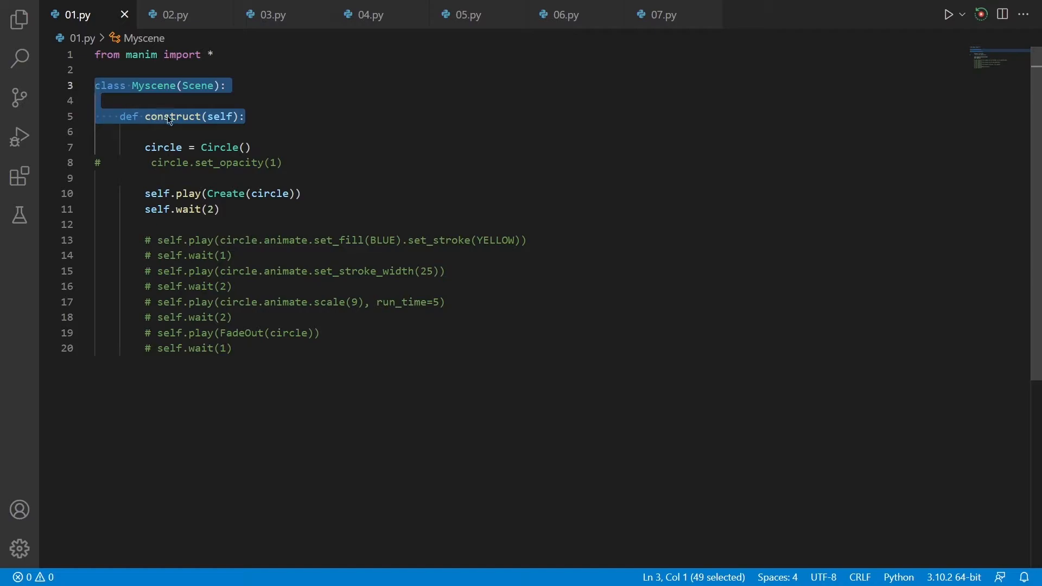
left_click(244, 116)
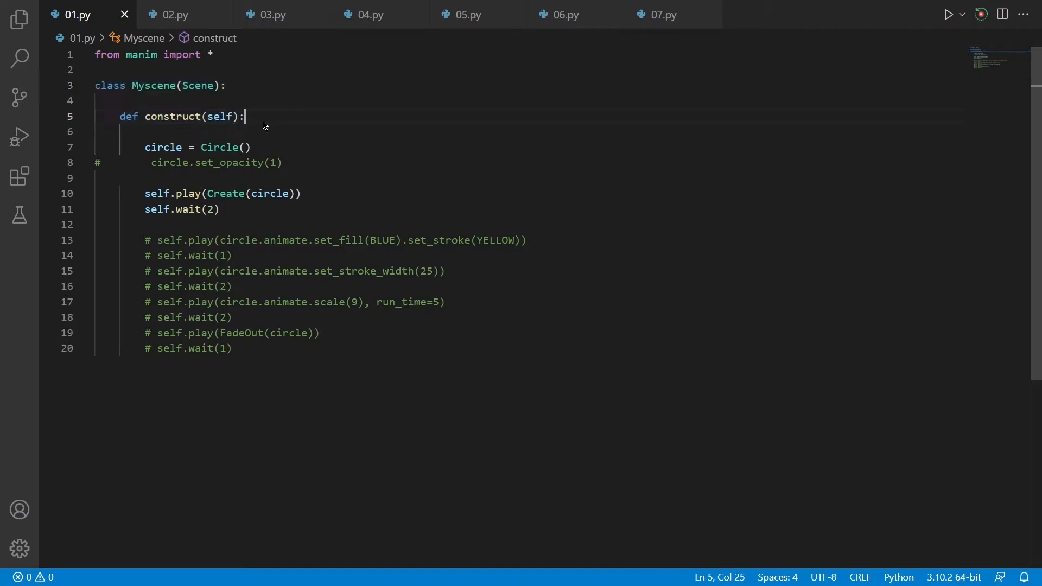
left_click(132, 84)
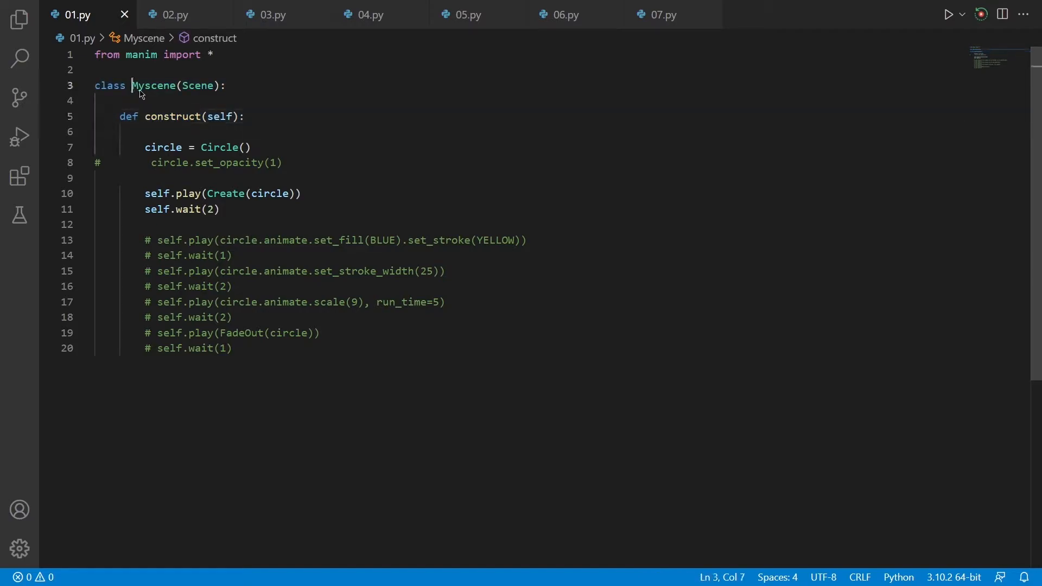
double_click(153, 85)
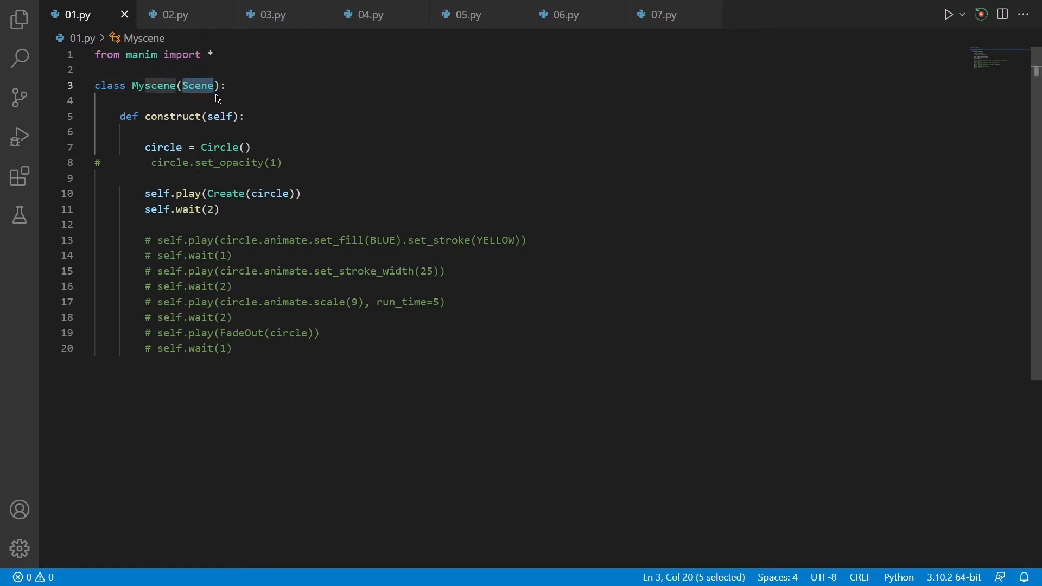
double_click(153, 85)
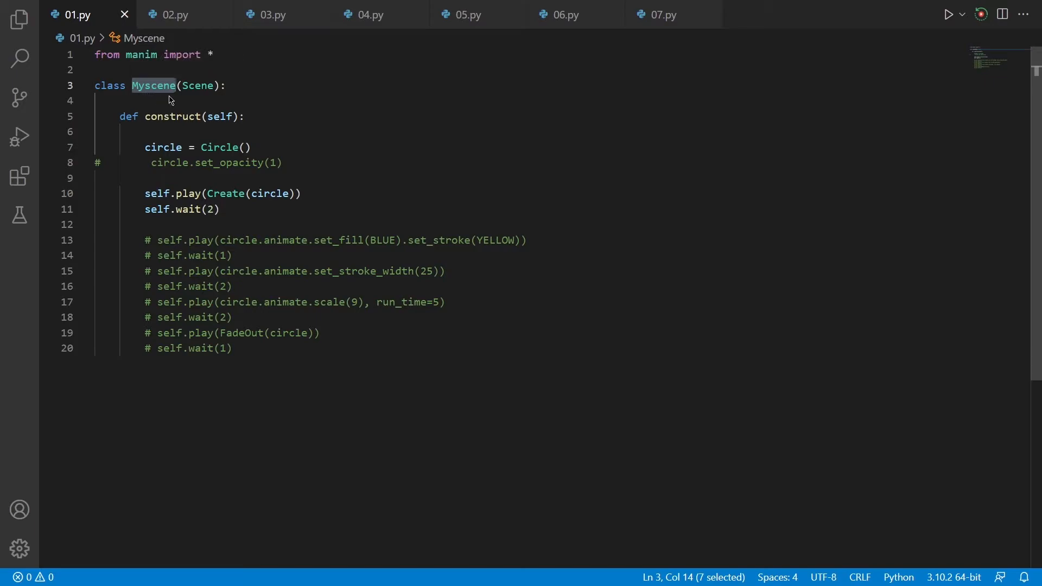
left_click(183, 85)
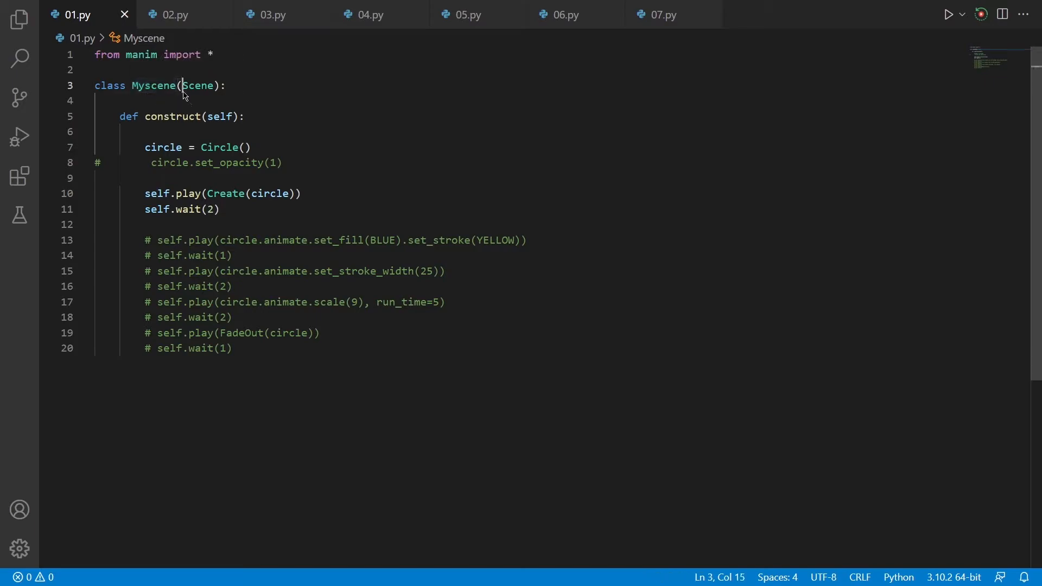
double_click(197, 85)
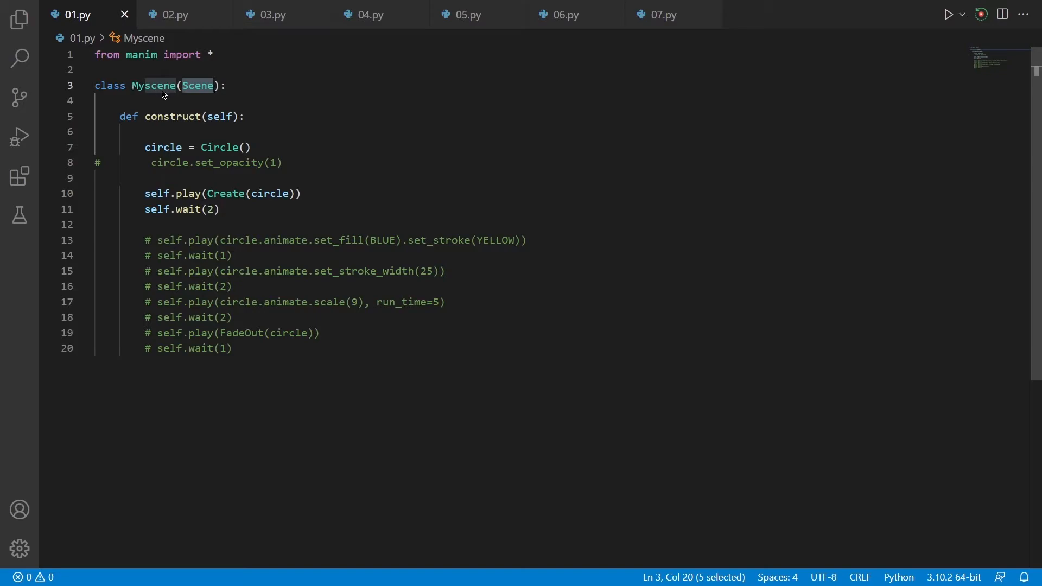
Step: Point out the construct method definition and the line that creates the circle
left_click(153, 99)
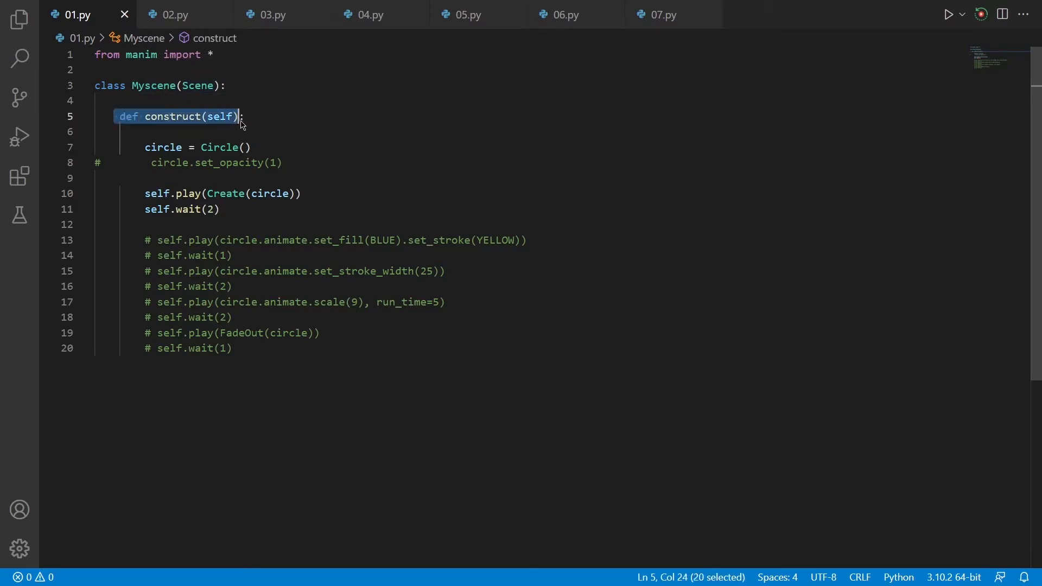
left_click(259, 117)
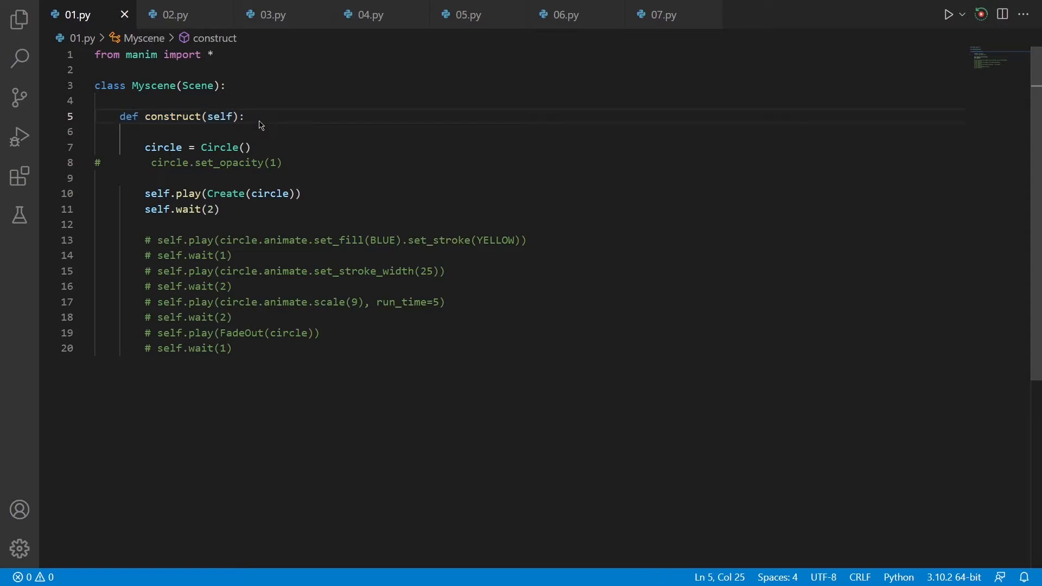
left_click(244, 116)
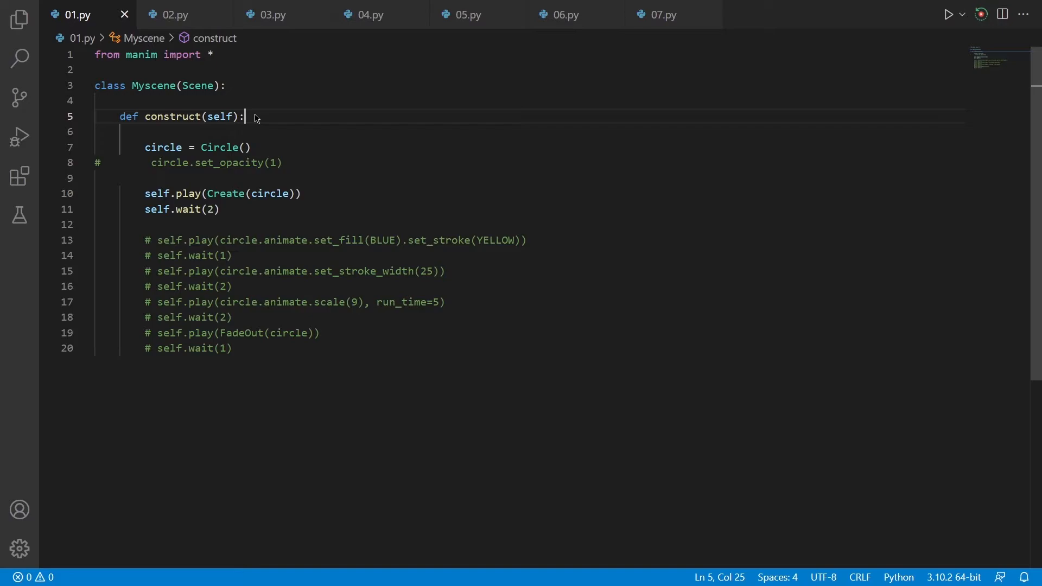
mouse_move(261, 119)
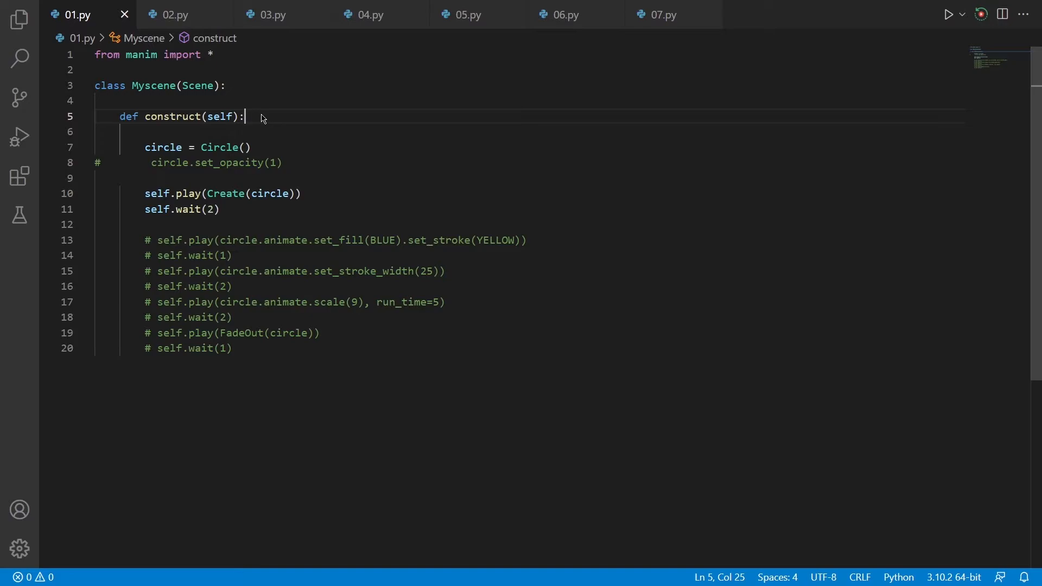
mouse_move(270, 147)
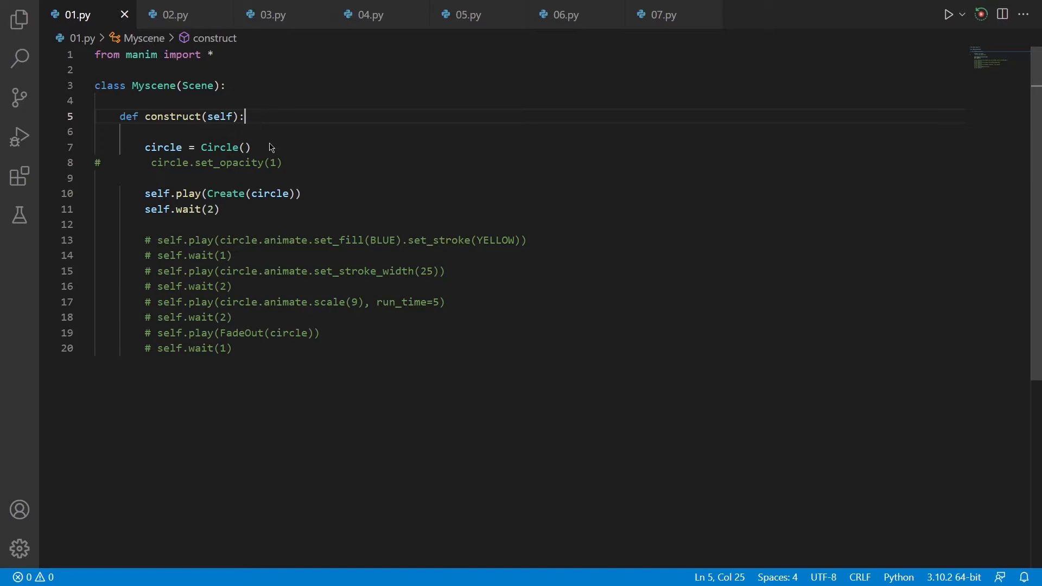
left_click(244, 146)
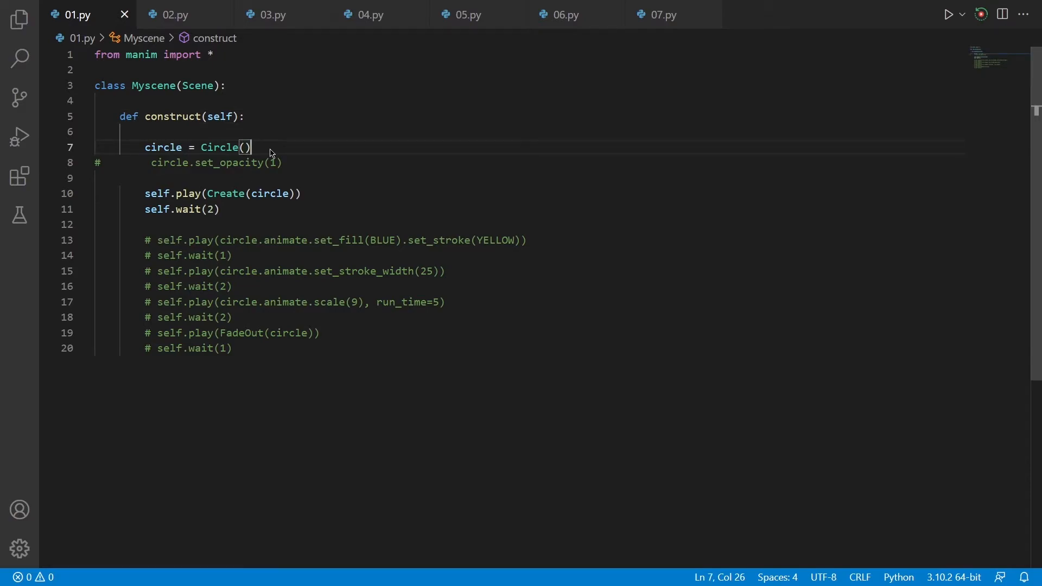
mouse_move(259, 159)
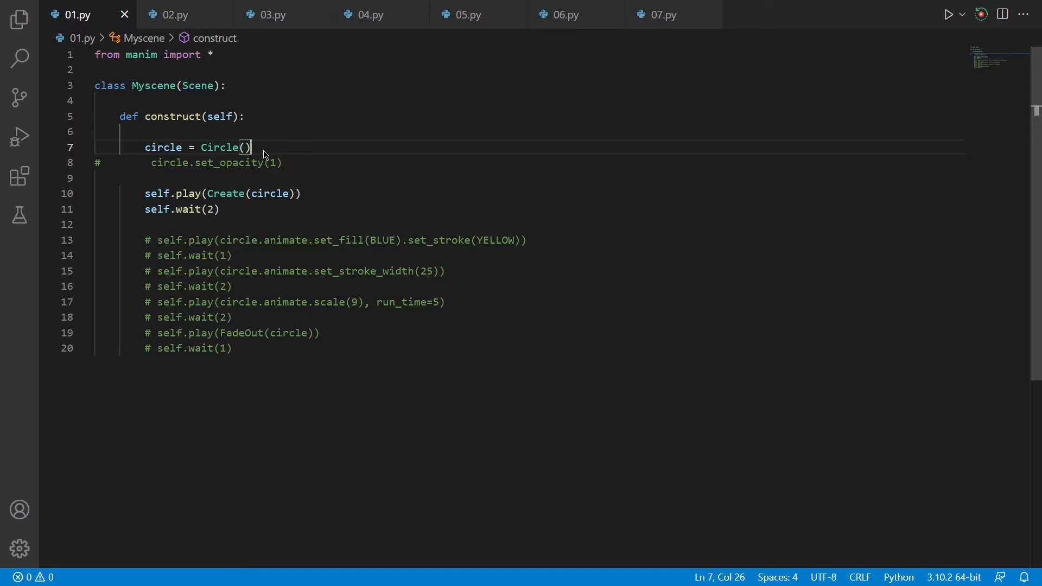
mouse_move(244, 199)
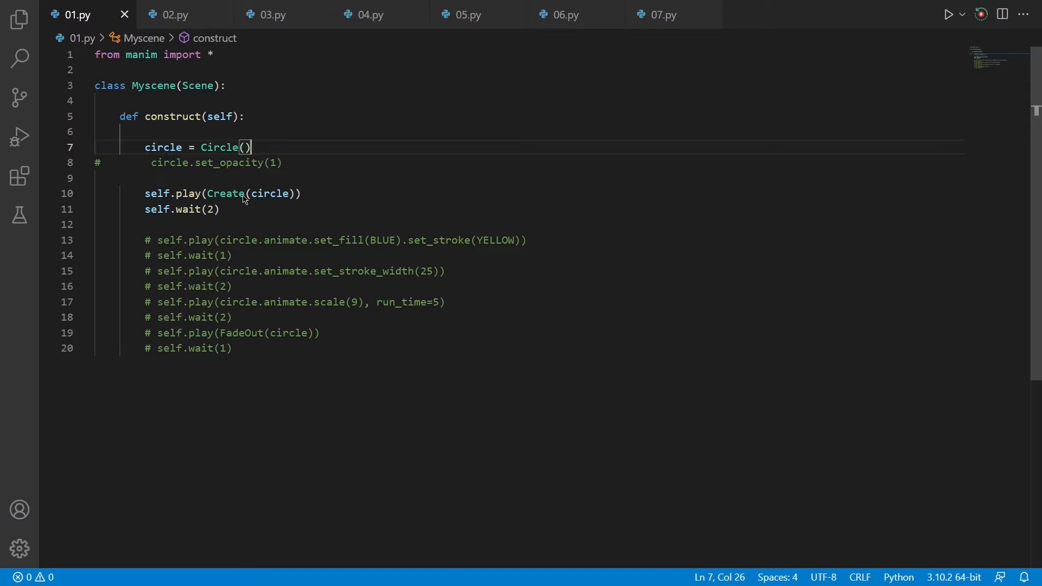
mouse_move(346, 192)
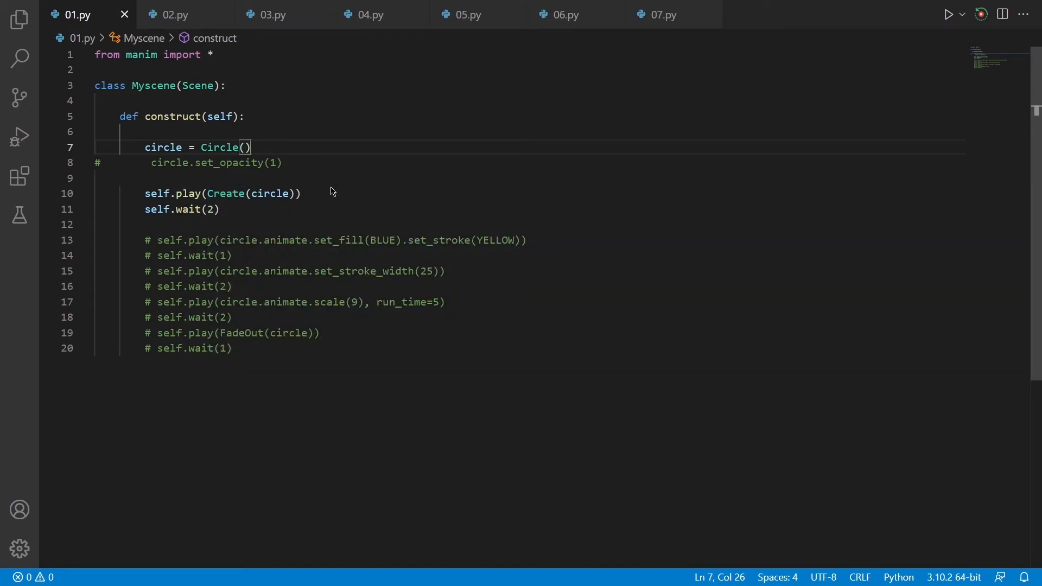
mouse_move(258, 146)
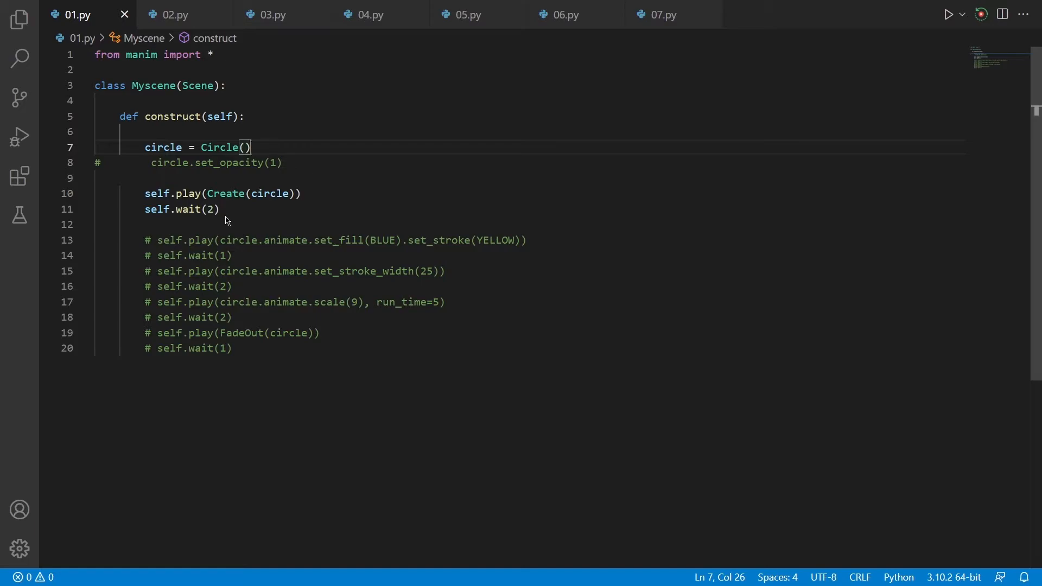
Step: Render Myscene from 01.py with Manim Sideview into a low-quality Myscene.mp4 preview
left_click(980, 13)
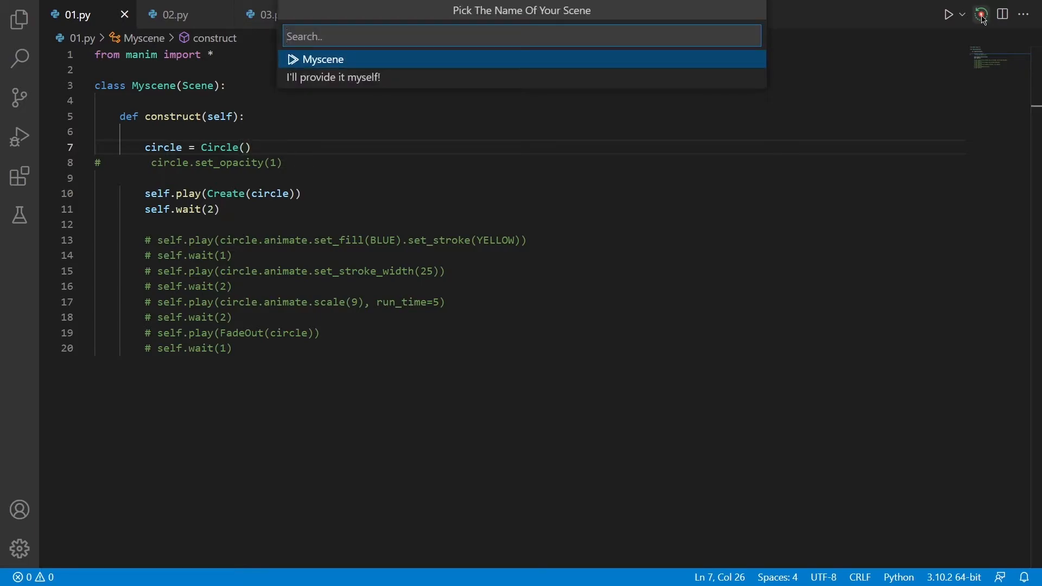
left_click(322, 59)
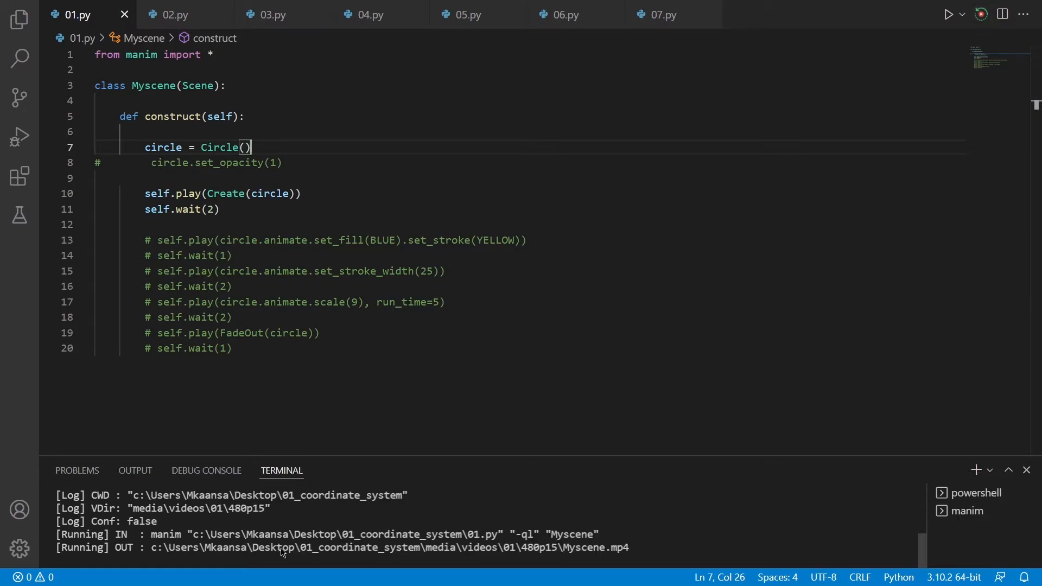
mouse_move(351, 365)
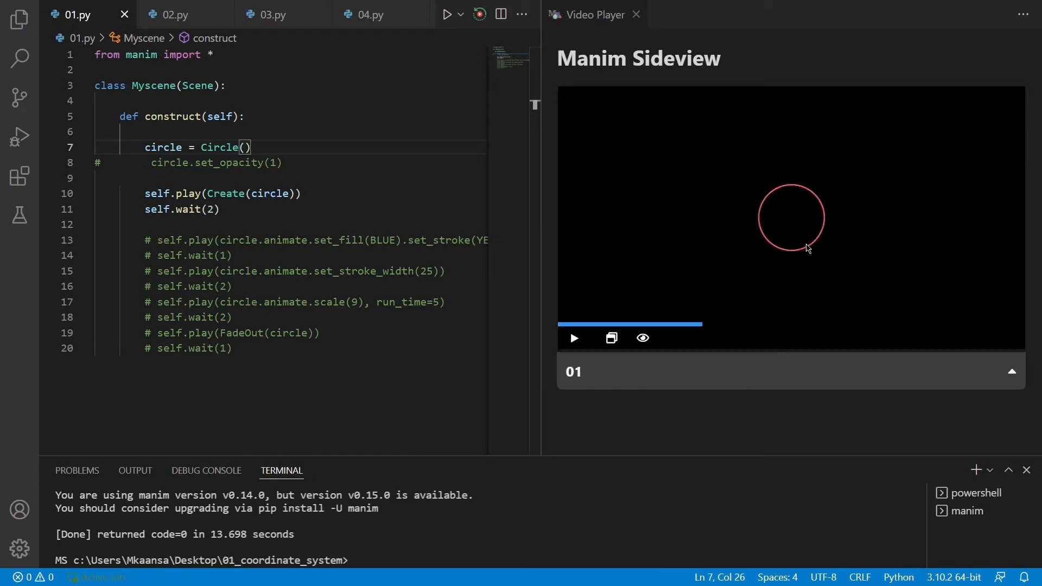
Step: Activate the circle.set_opacity(1) line so the re-rendered circle appears filled red
left_click(572, 339)
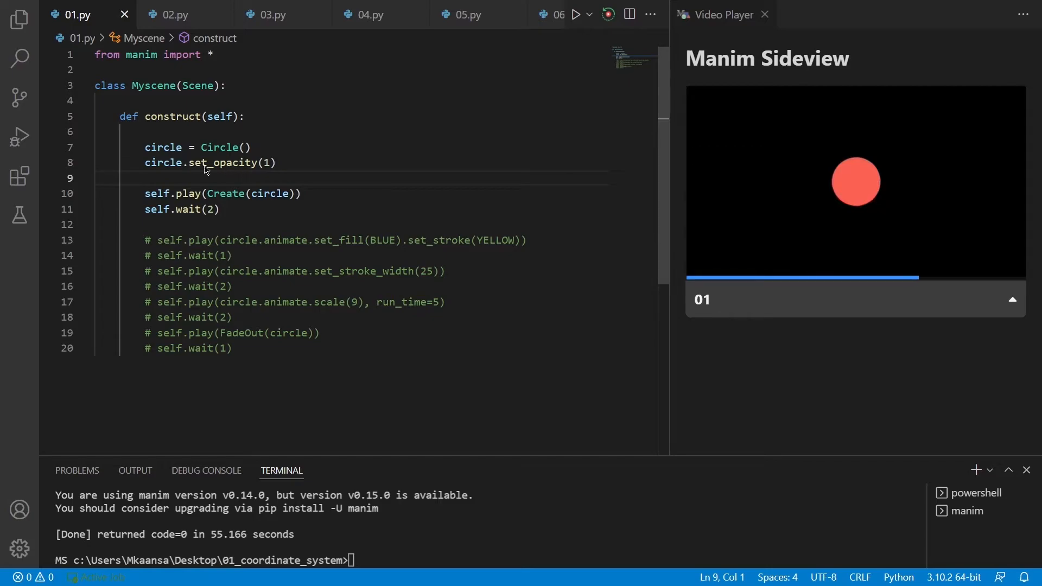
mouse_move(857, 182)
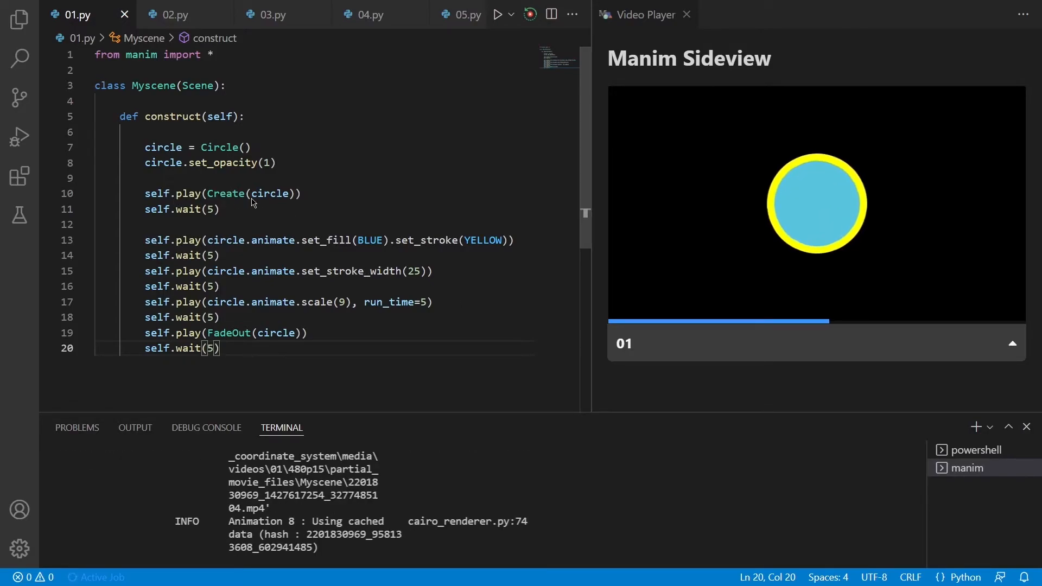
mouse_move(226, 193)
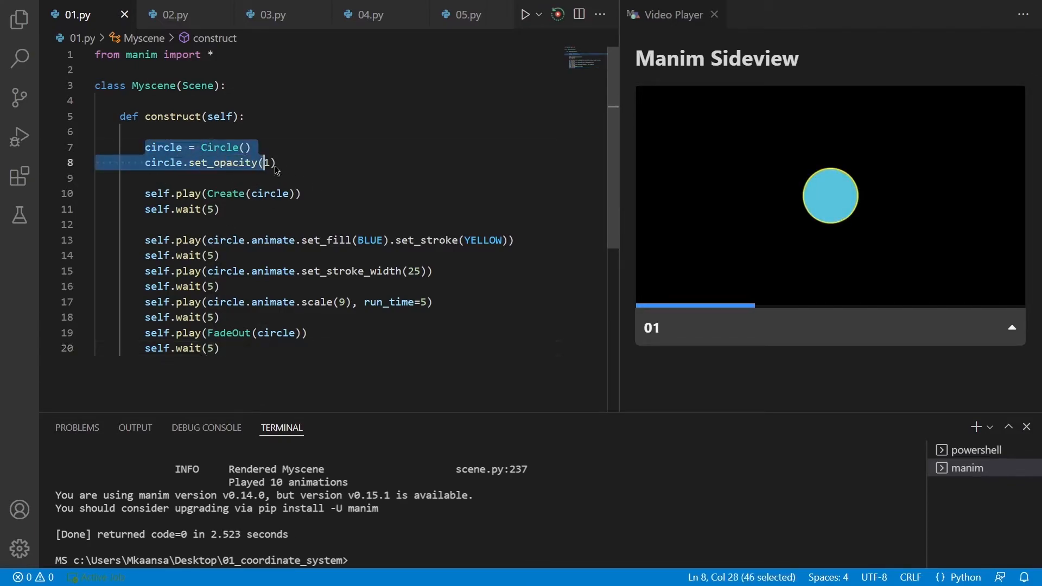
Step: Replace the circle's Create animation on line 10 with Write
left_click(277, 162)
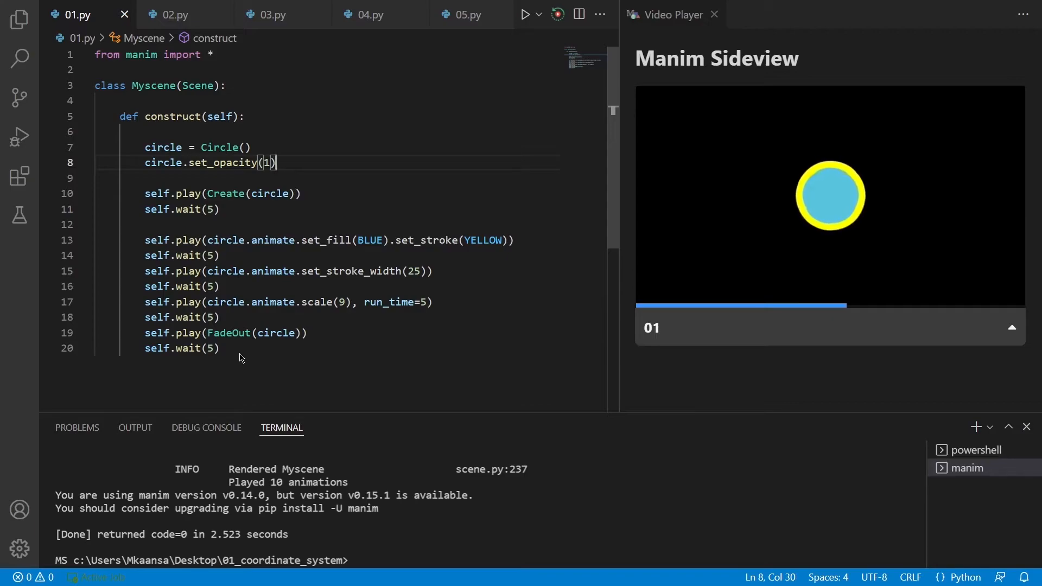
left_click_drag(144, 193, 220, 302)
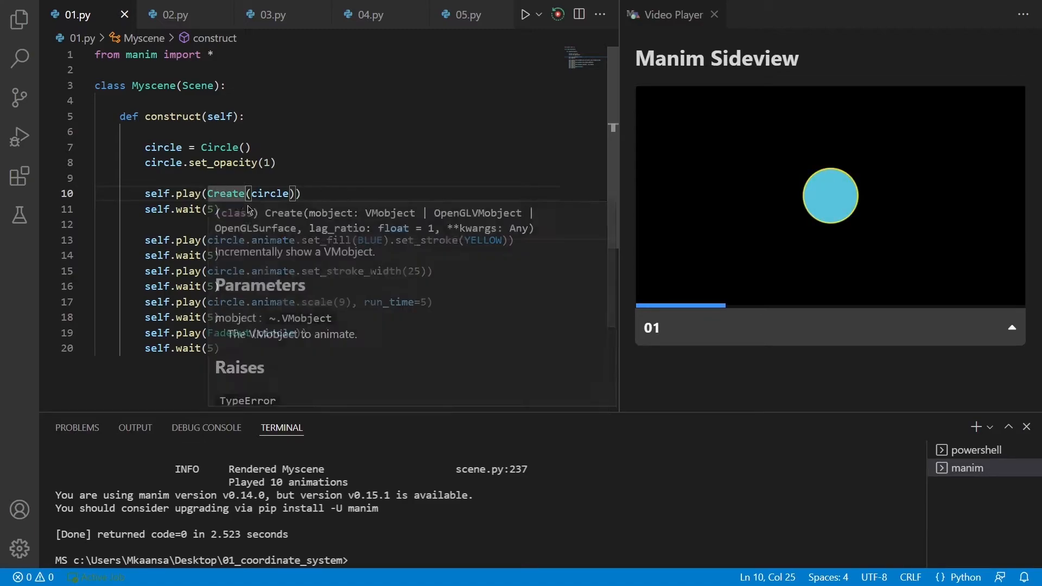
mouse_move(358, 183)
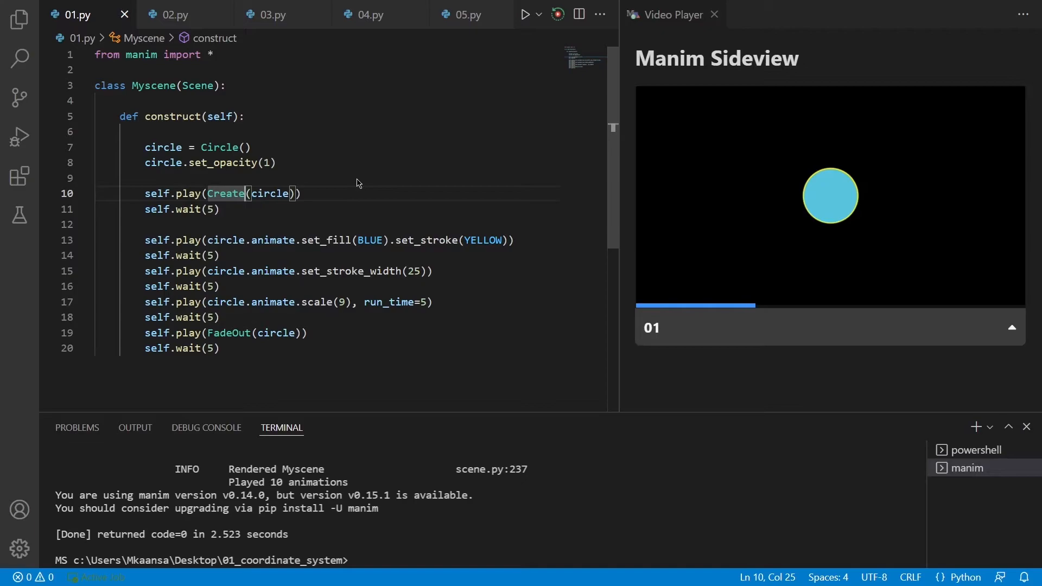
type("Write")
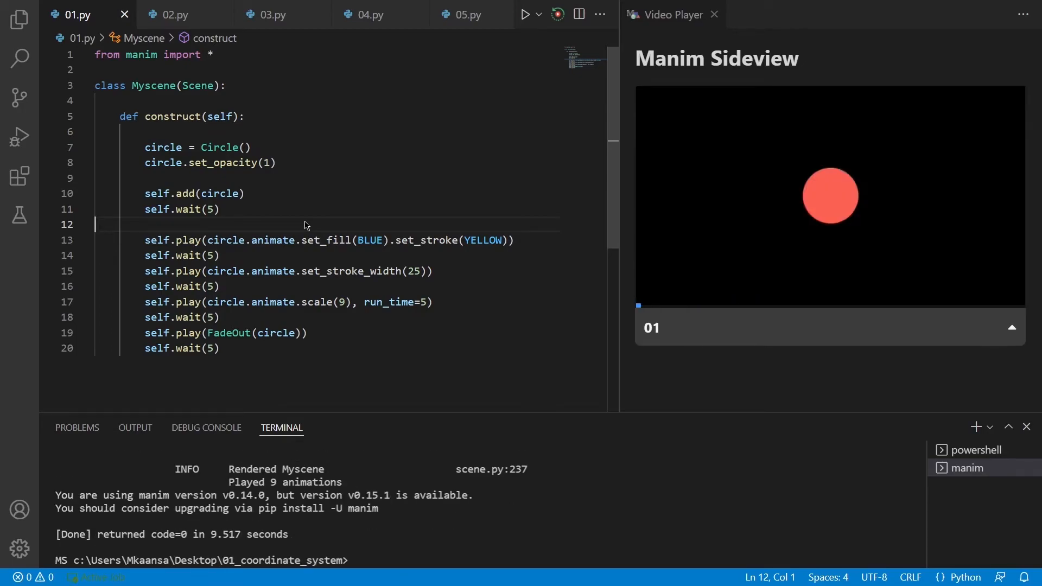
mouse_move(824, 220)
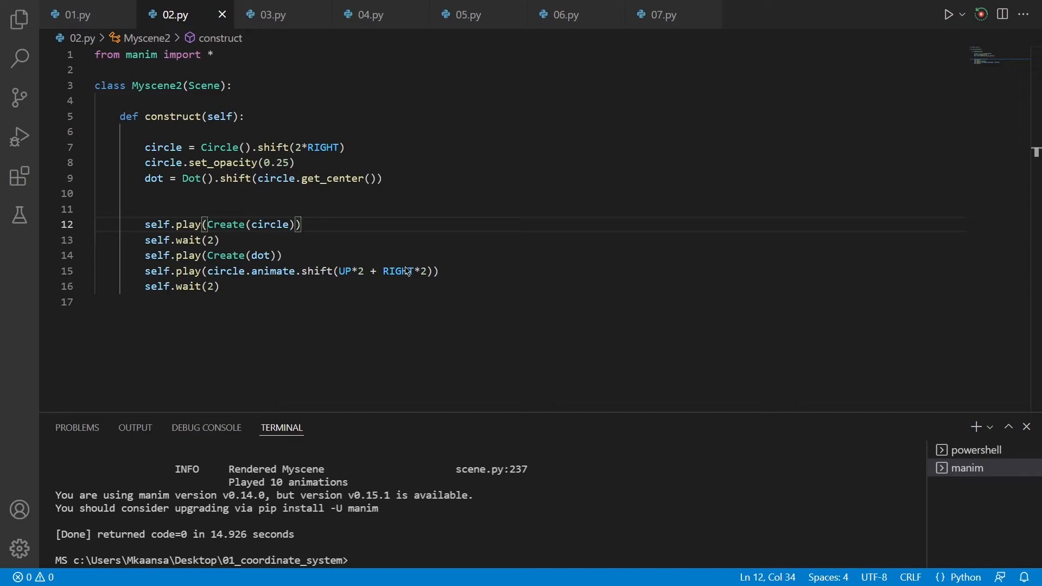
mouse_move(405, 271)
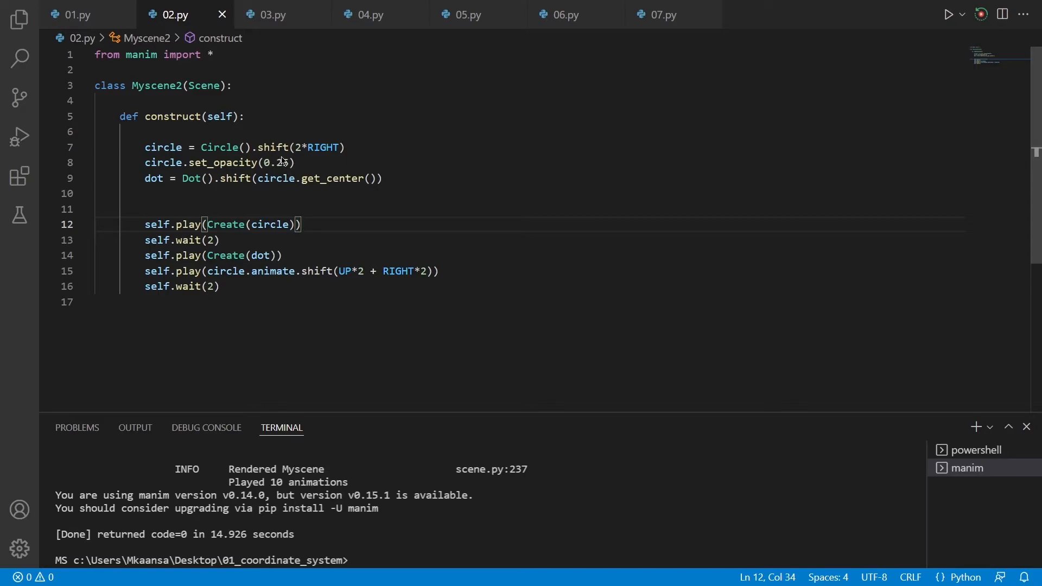
mouse_move(308, 162)
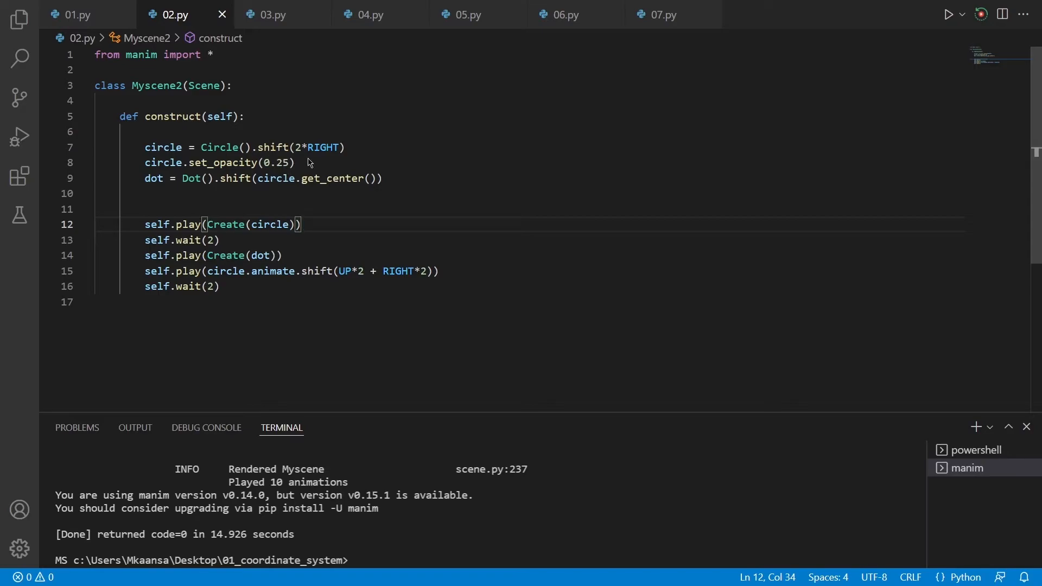
mouse_move(284, 182)
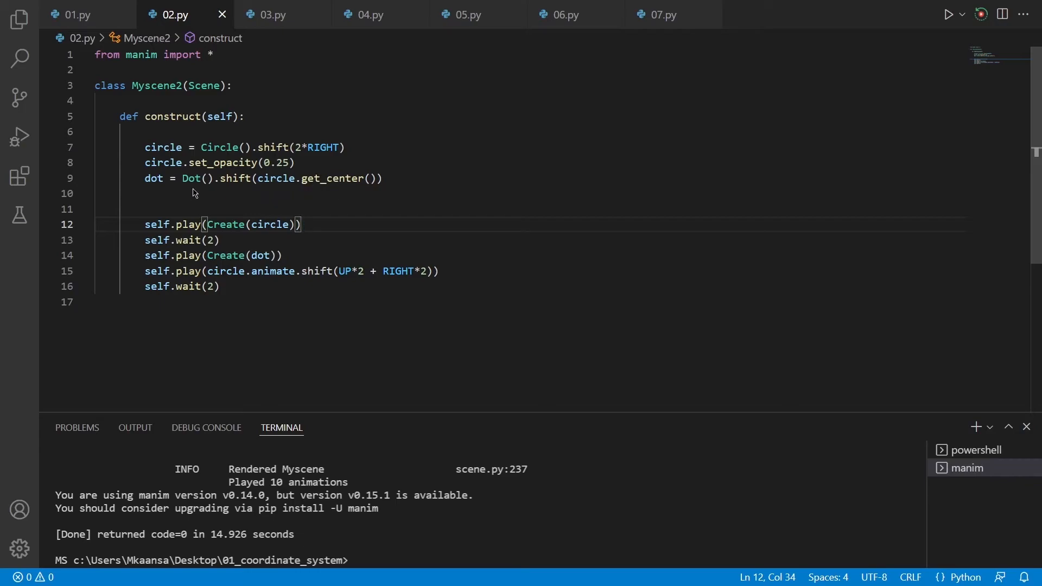
mouse_move(233, 193)
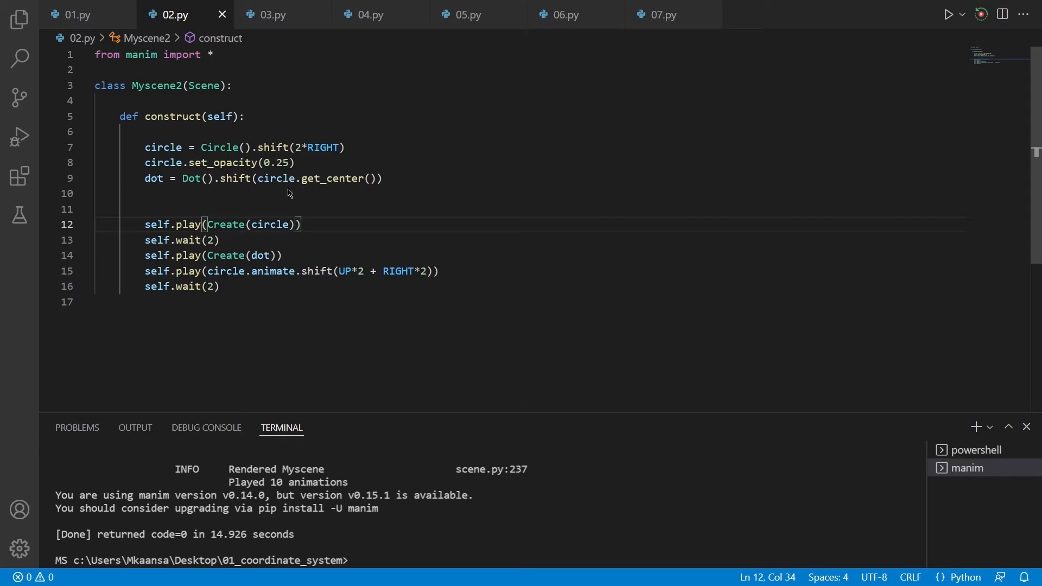
mouse_move(260, 185)
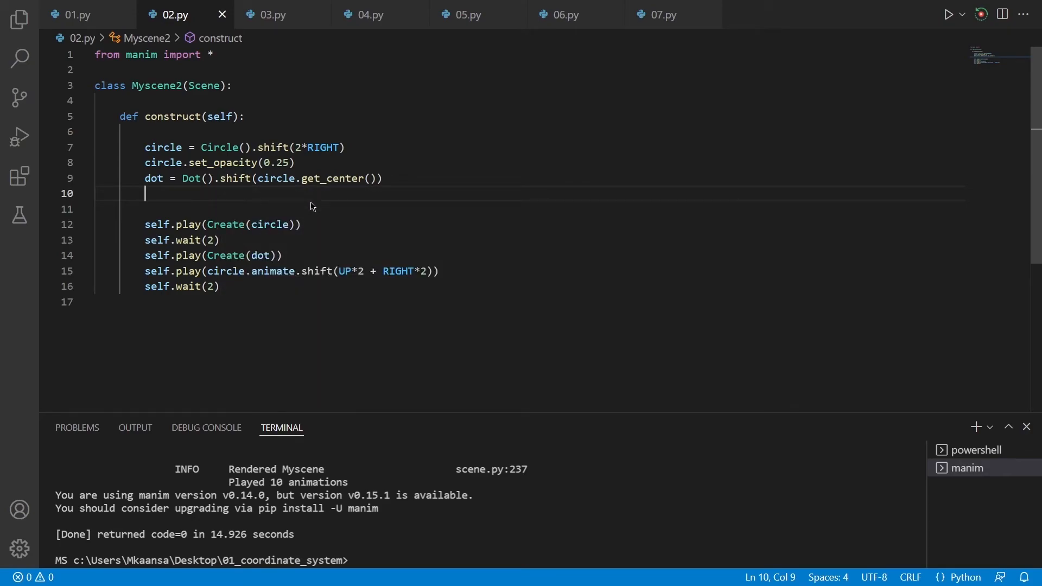
mouse_move(705, 191)
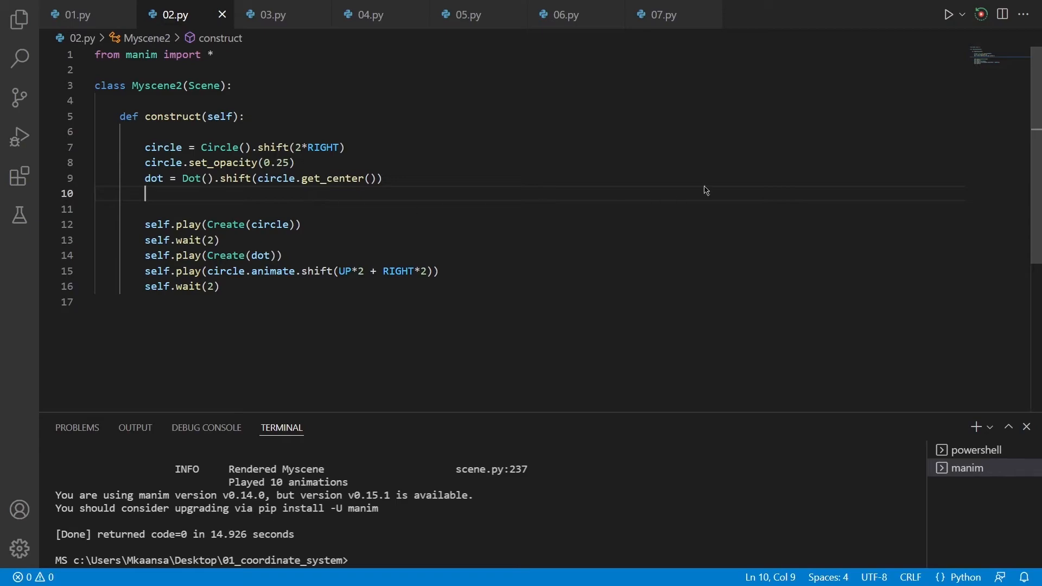
Step: Start the Manim Sideview render of the 02.py circle-and-dot scene
left_click(949, 14)
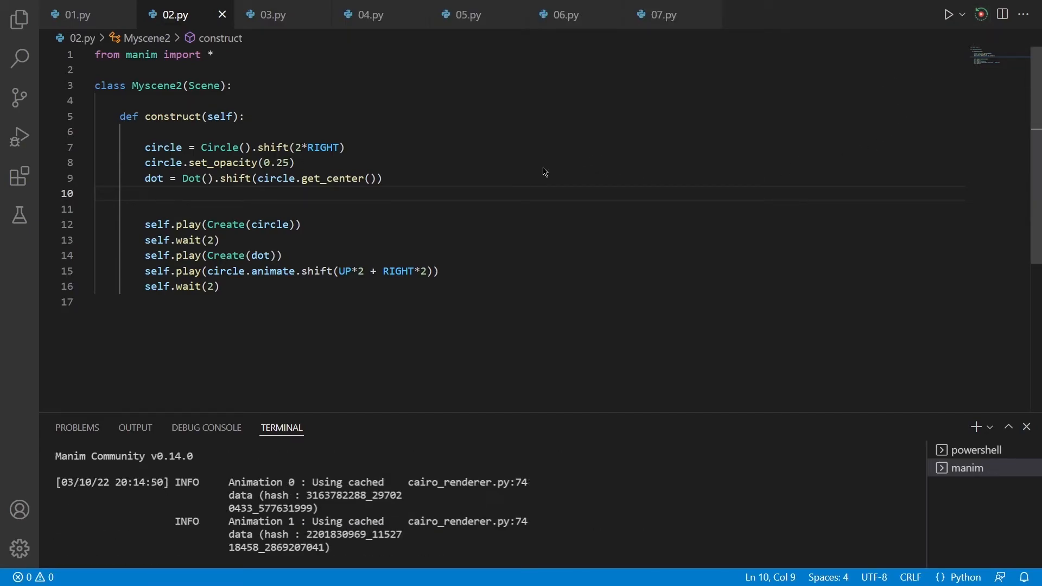
Step: Render and watch Myscene2's circle moving from the dot, then switch to 03.py
left_click(950, 14)
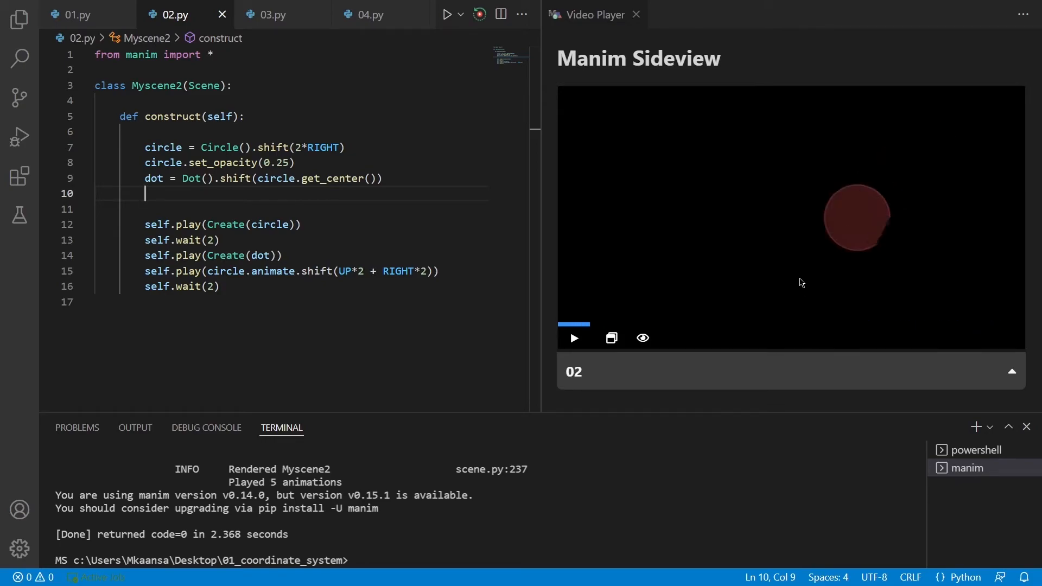
left_click(572, 338)
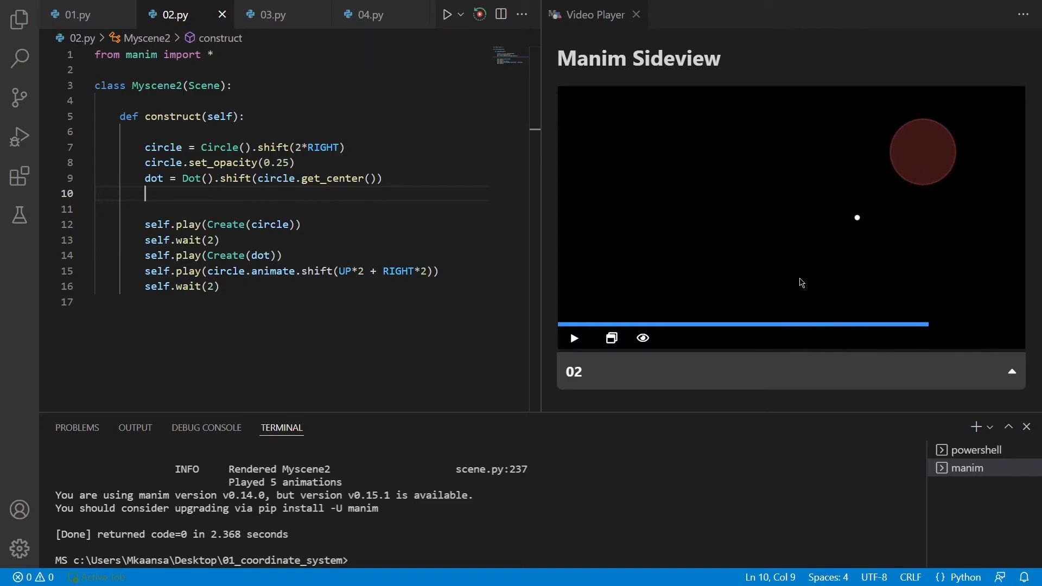
left_click(272, 14)
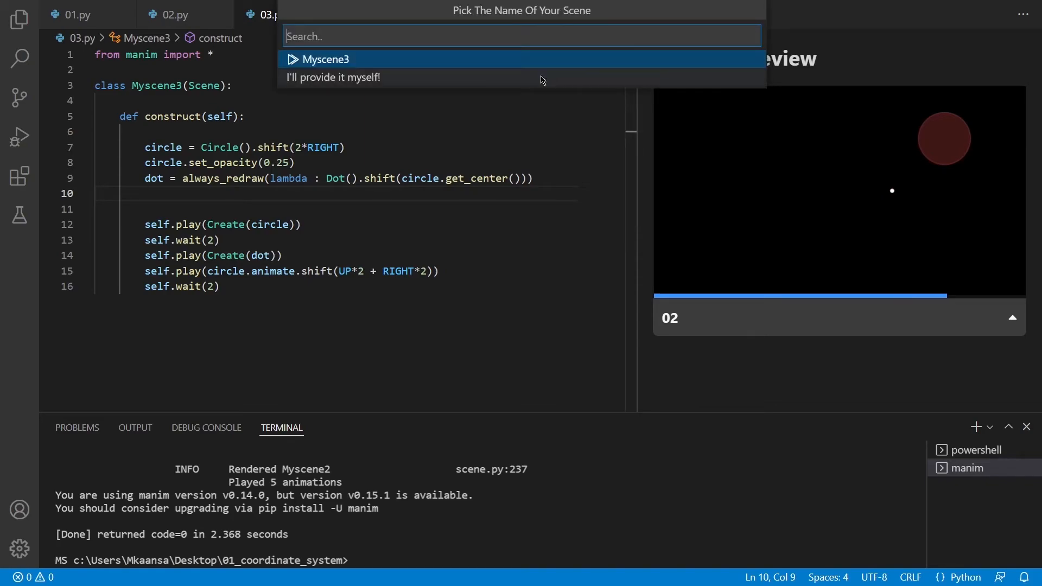
Step: Render Myscene3 from the scene picker and move on to the 04.py NumberPlane script
left_click(326, 59)
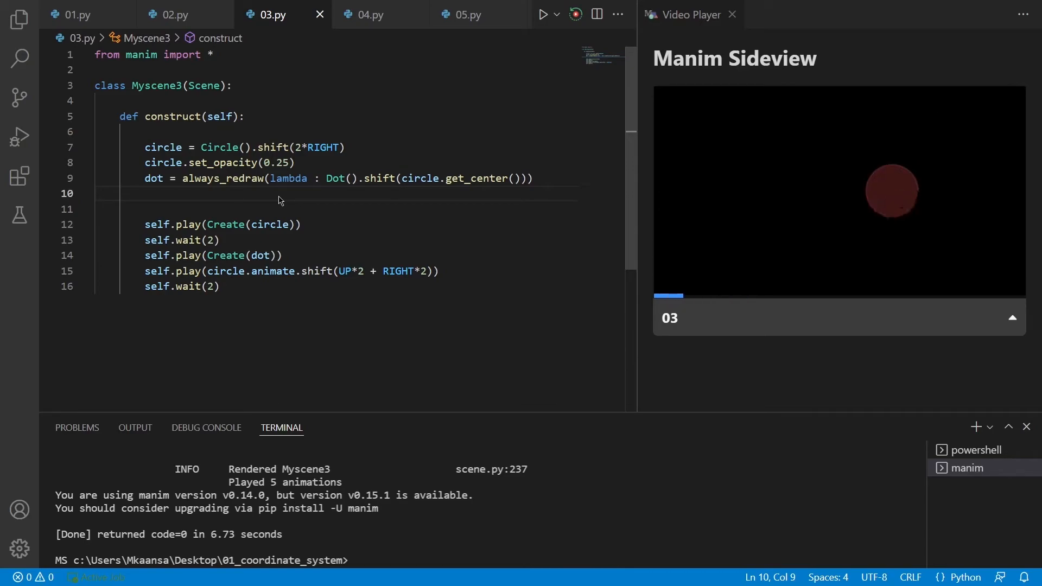
left_click(372, 15)
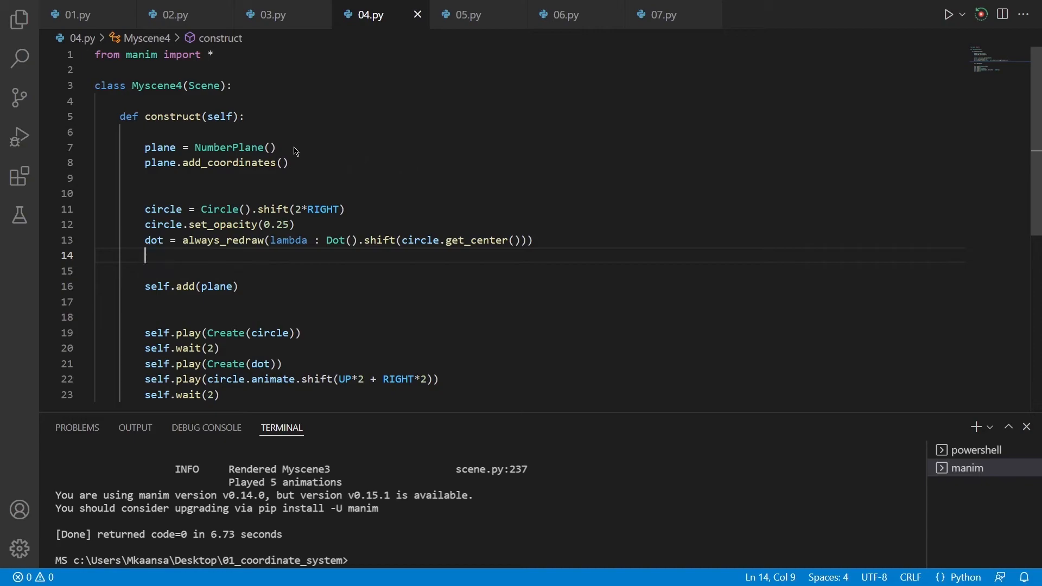
mouse_move(266, 179)
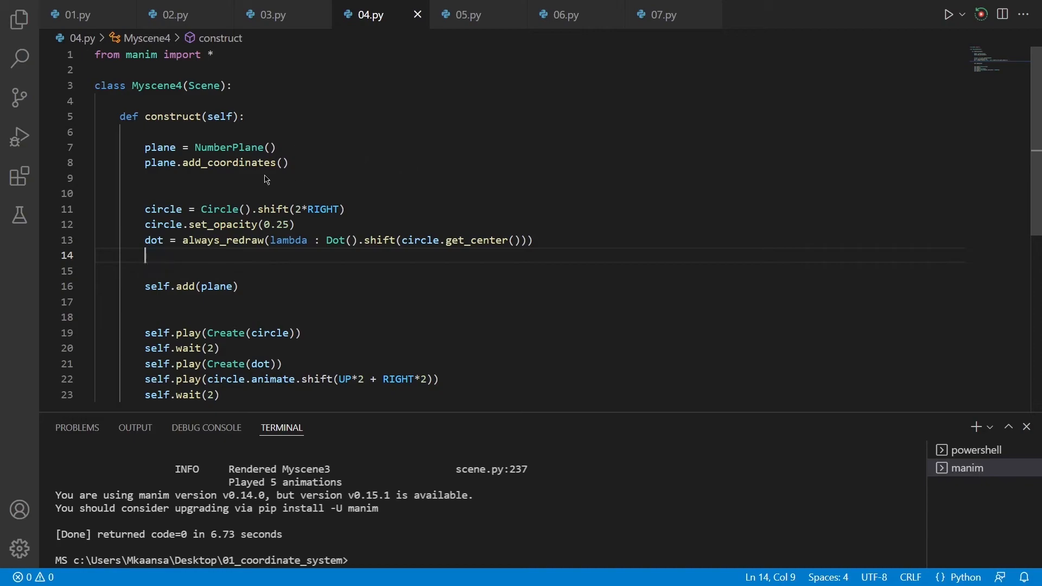
mouse_move(259, 178)
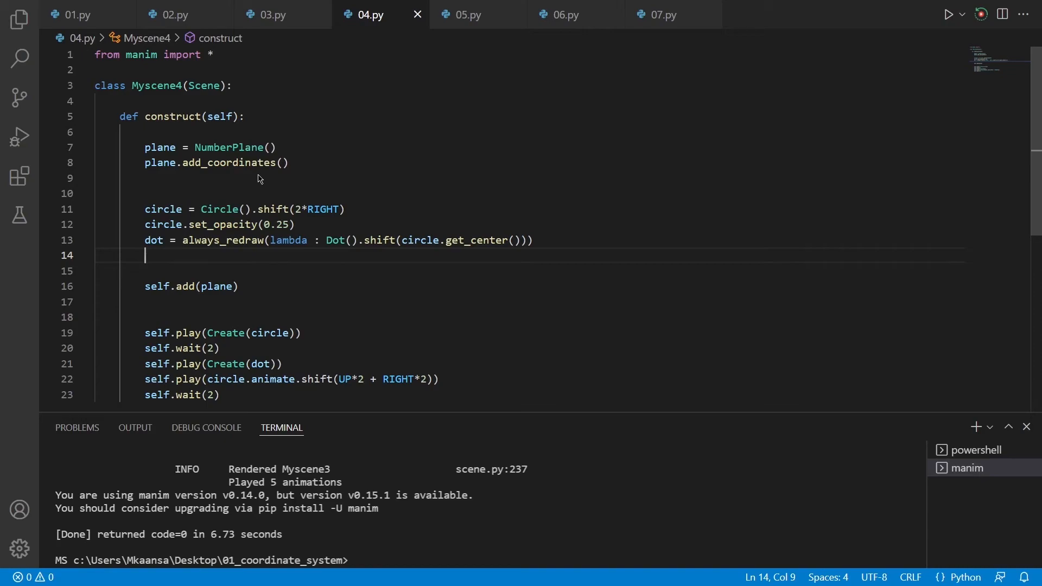
Step: Render Myscene4 from 04.py and replay its coordinate-grid animation in the Sideview preview
left_click(949, 15)
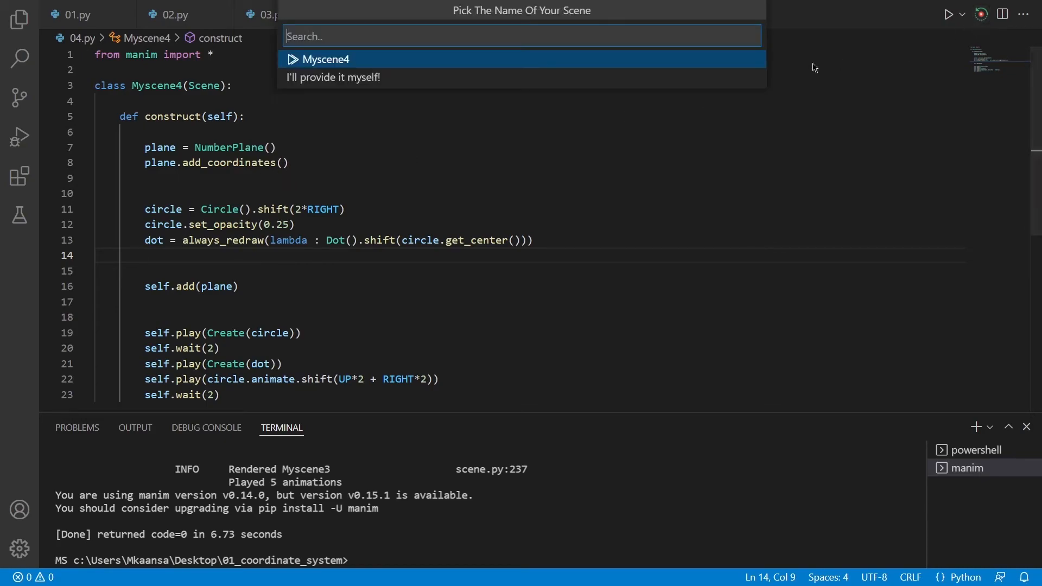
left_click(325, 59)
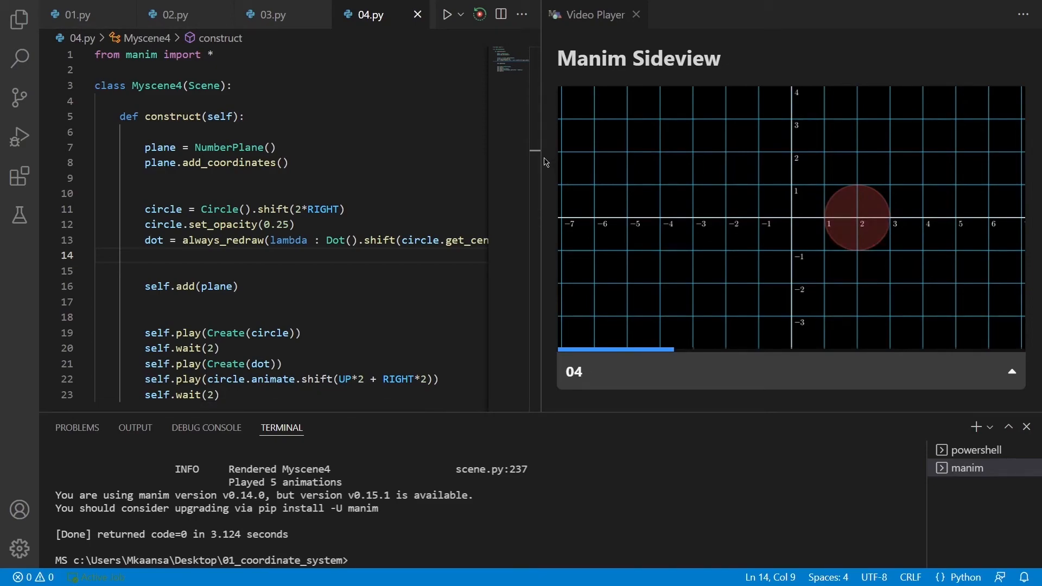
left_click(466, 14)
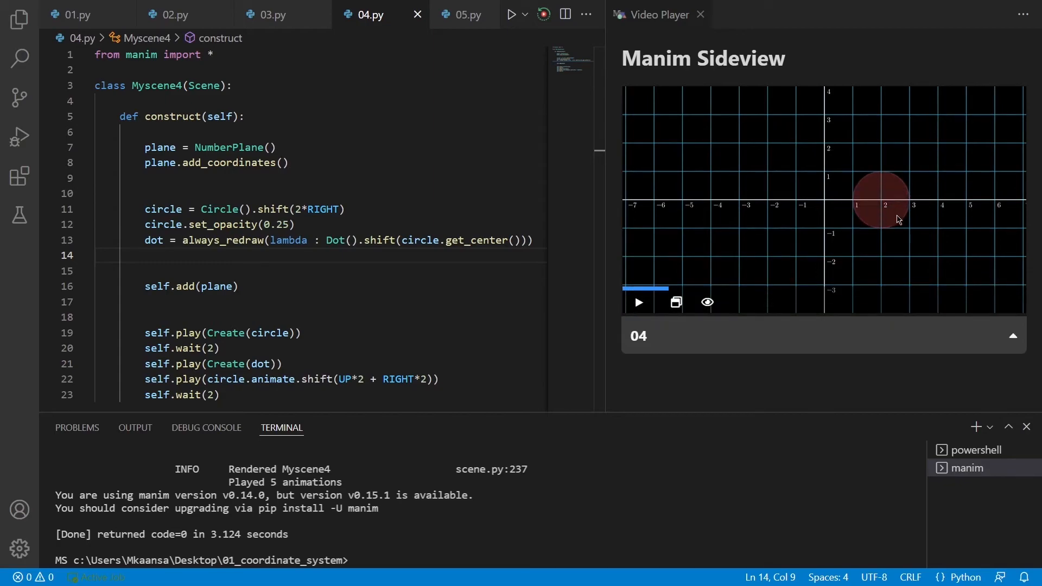
left_click(638, 303)
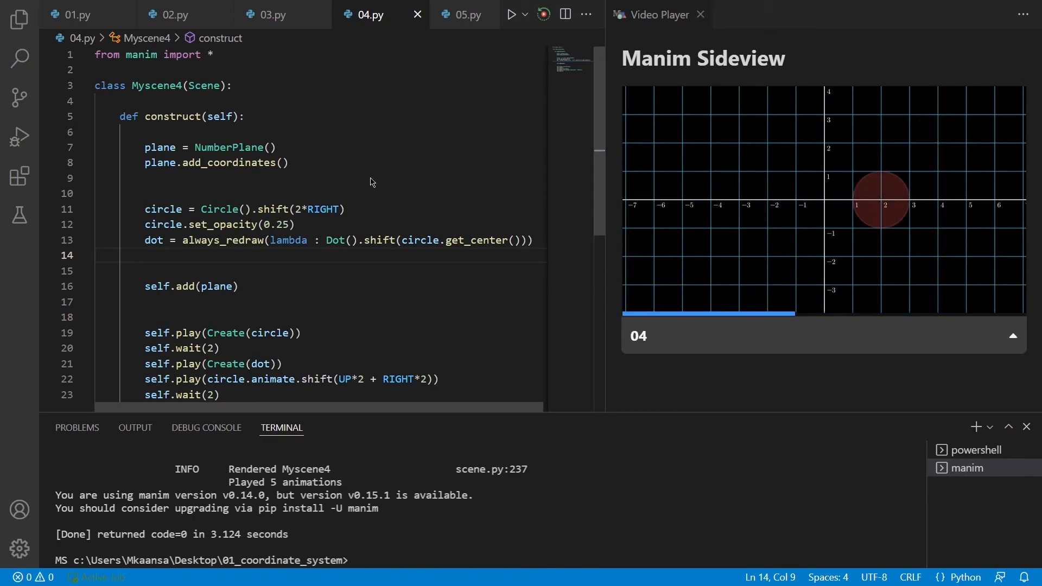
mouse_move(430, 143)
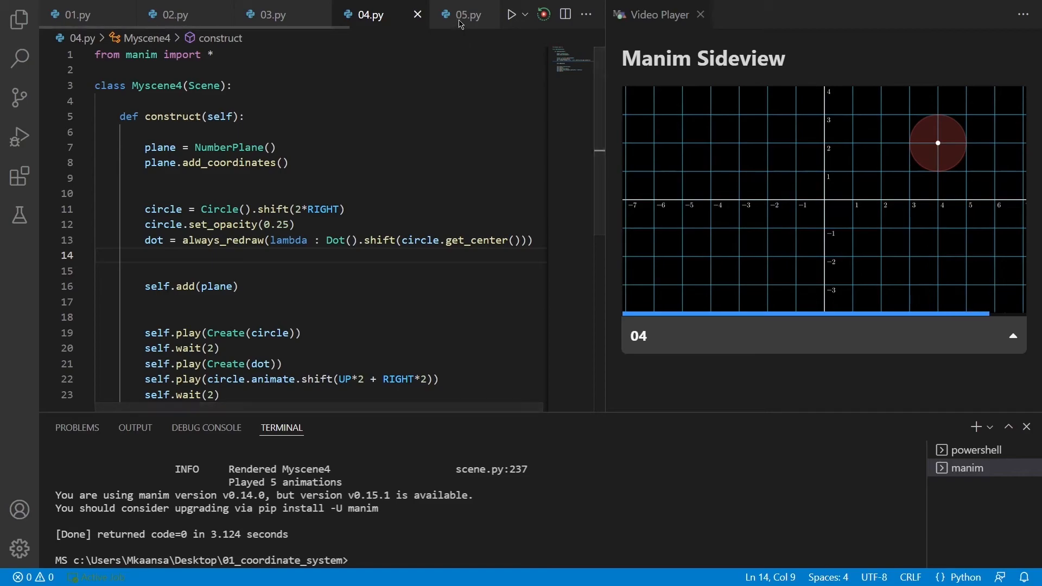
Step: Switch to 05.py and replay the rendered Myscene5 custom-range grid animation
left_click(467, 14)
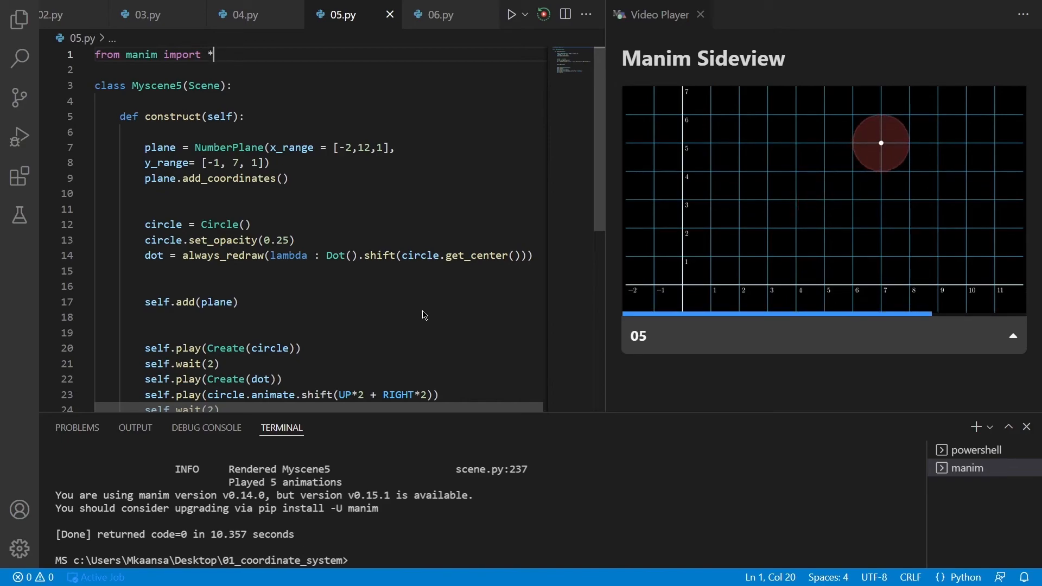
mouse_move(526, 312)
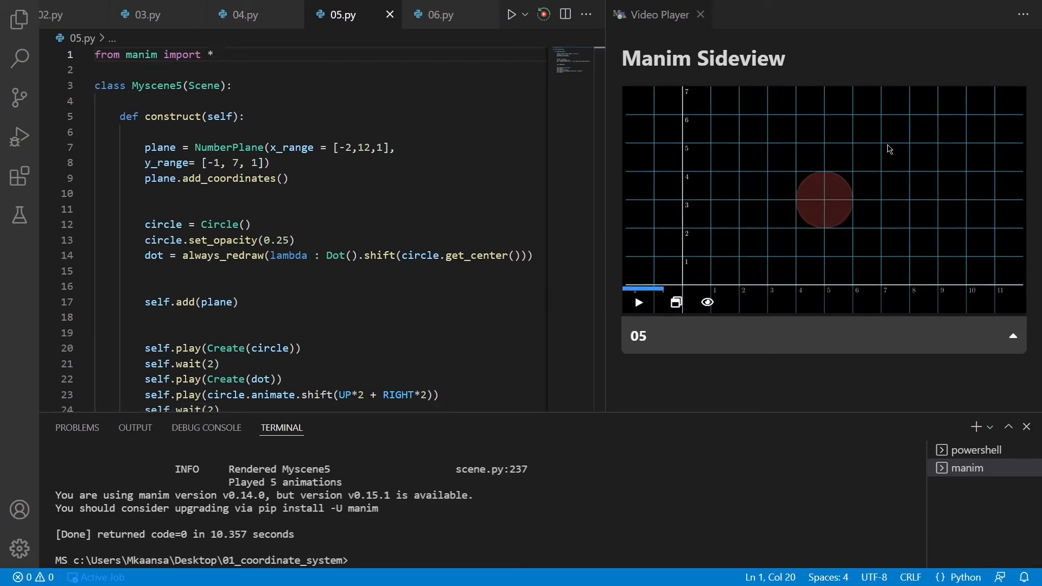
left_click(741, 289)
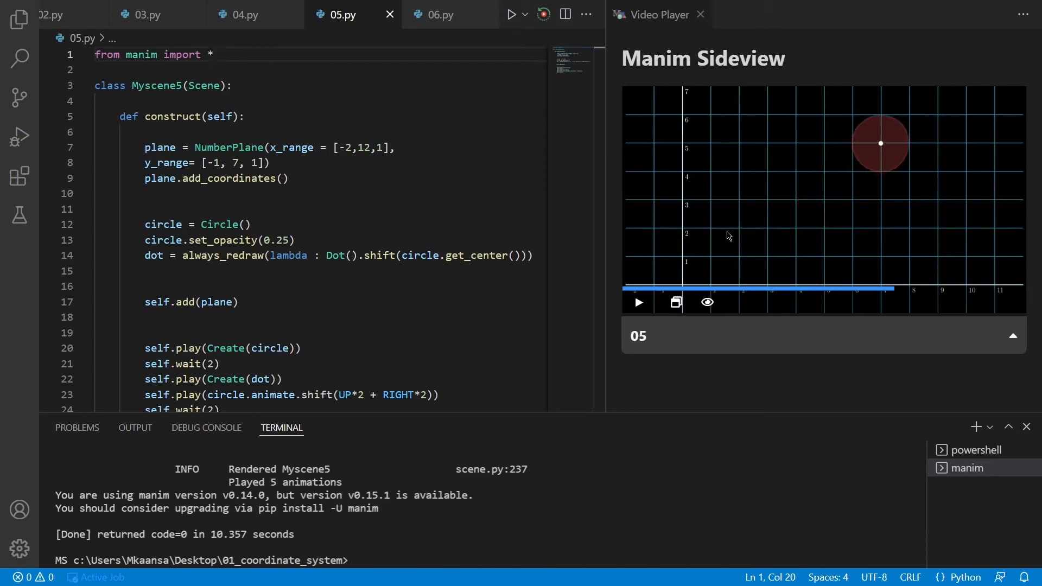
left_click(743, 289)
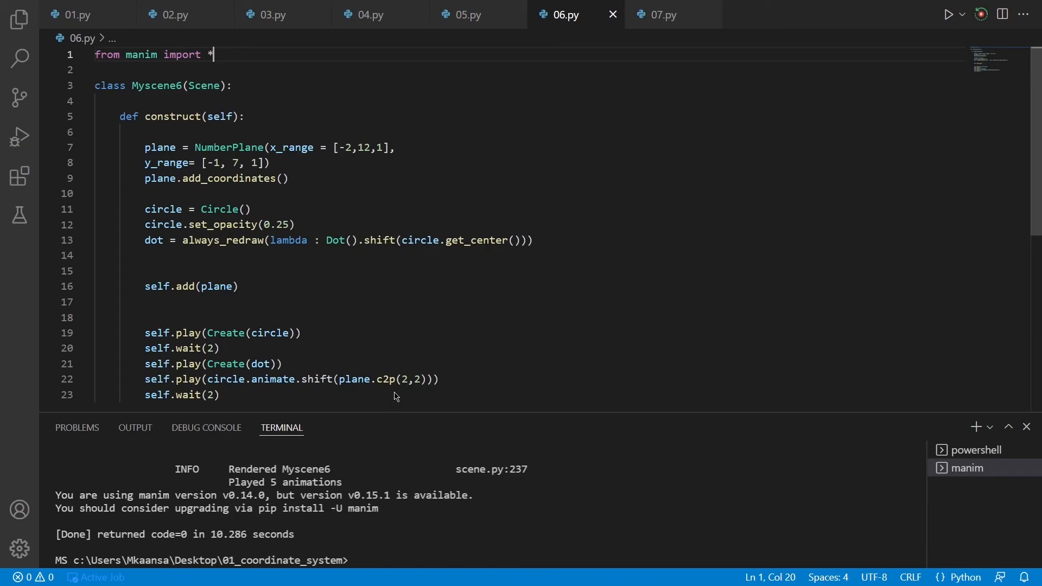
mouse_move(389, 402)
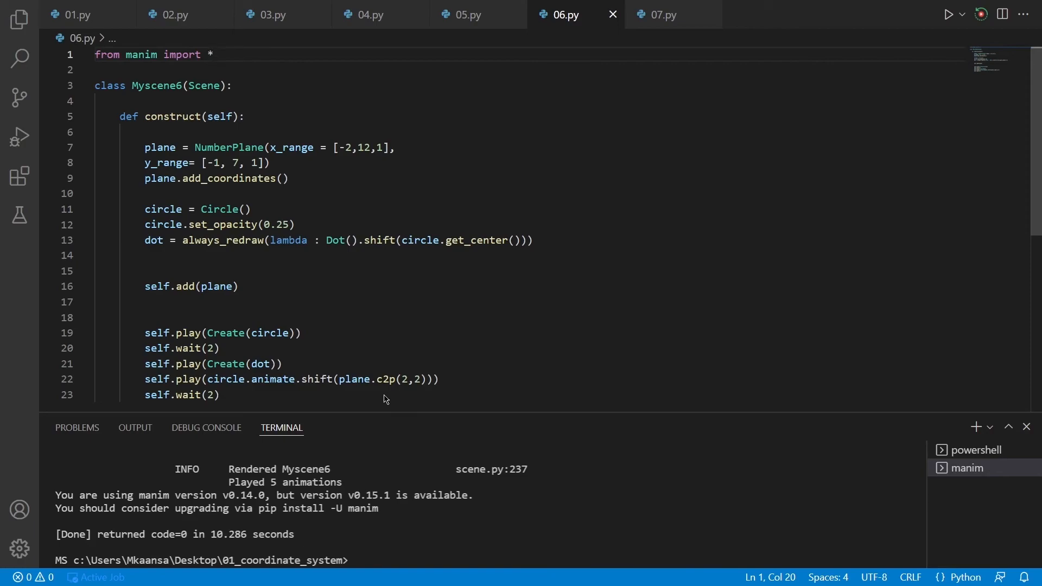
mouse_move(425, 398)
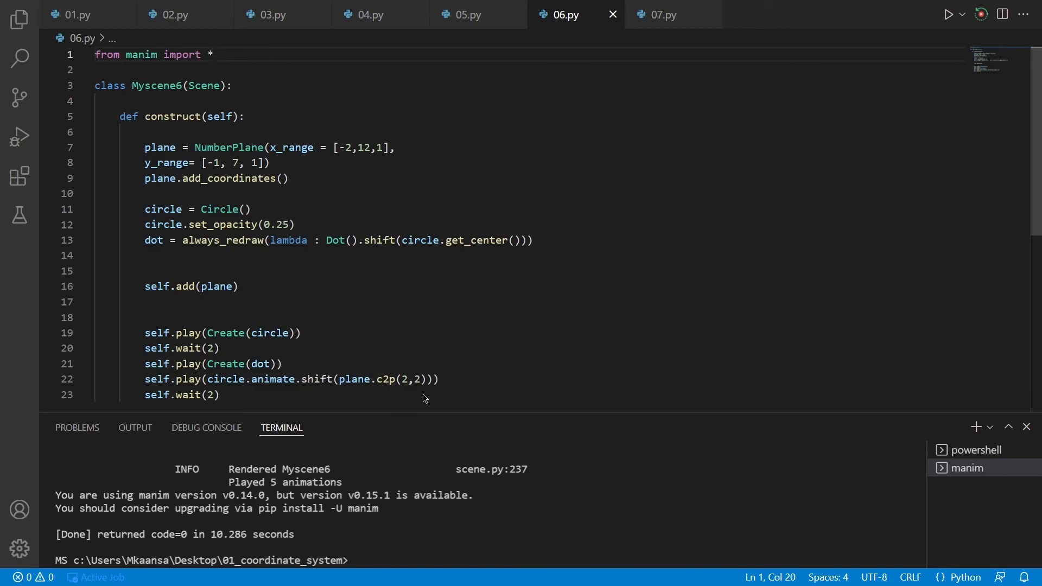
Step: Switch to 06.py and start the Manim Sideview low-quality render of Myscene6
left_click(213, 54)
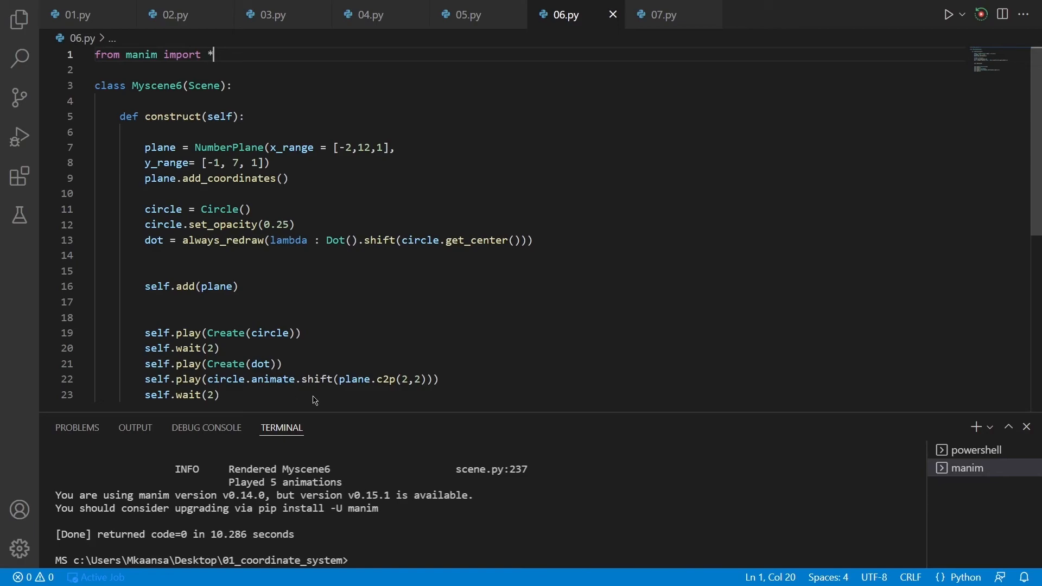
mouse_move(243, 392)
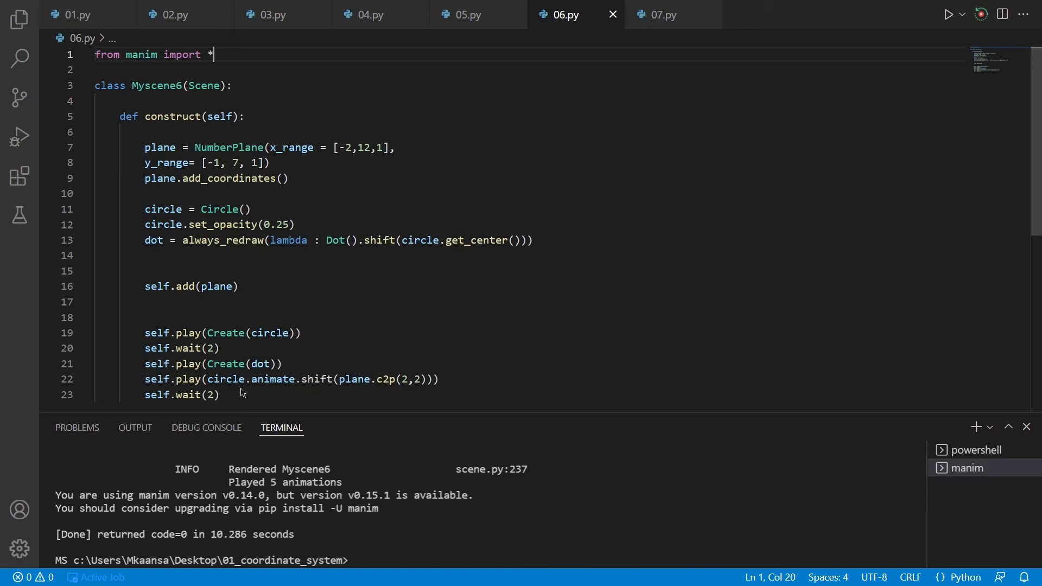
mouse_move(420, 396)
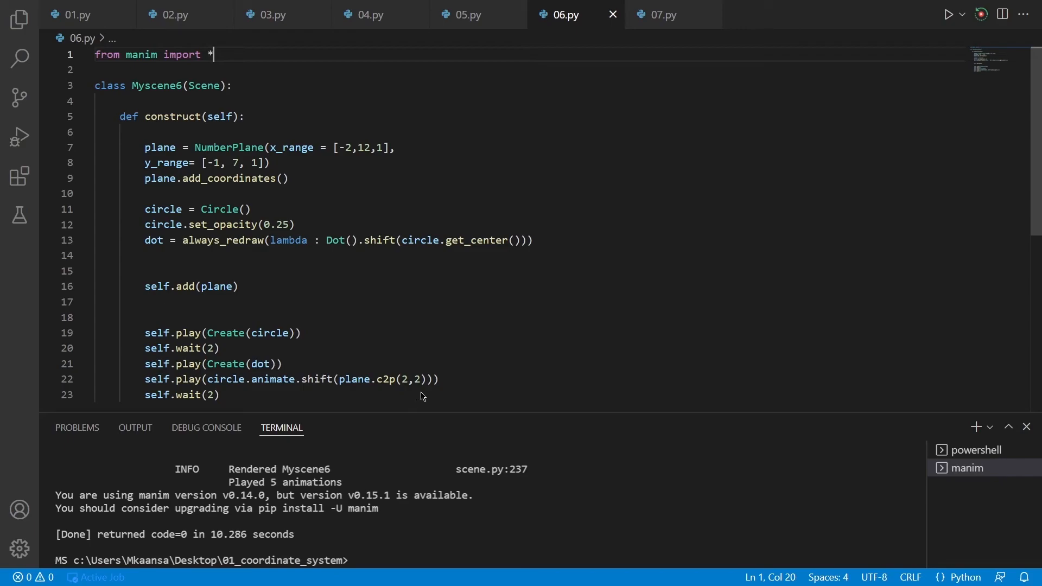
mouse_move(354, 406)
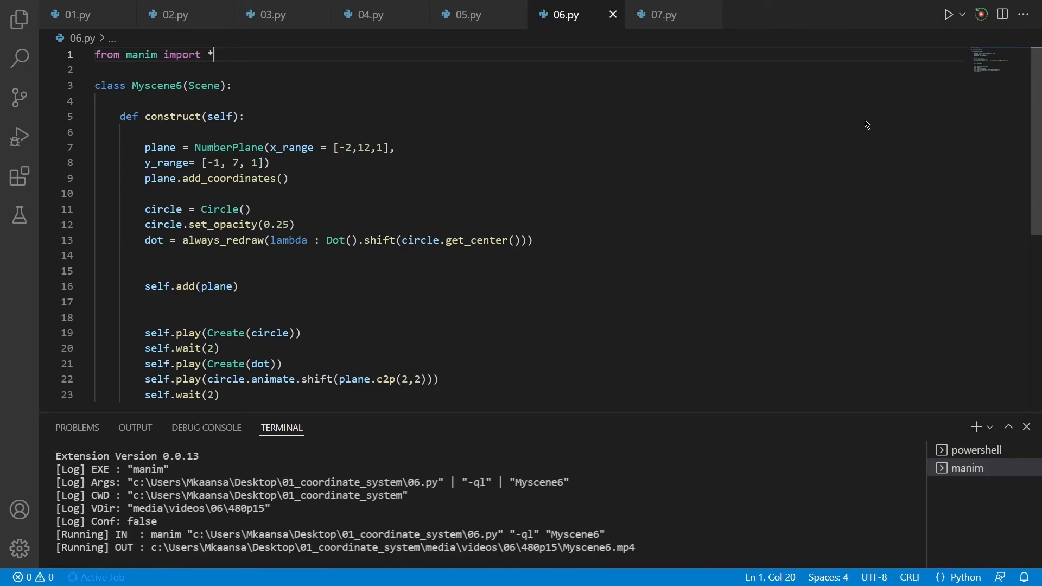
left_click(949, 14)
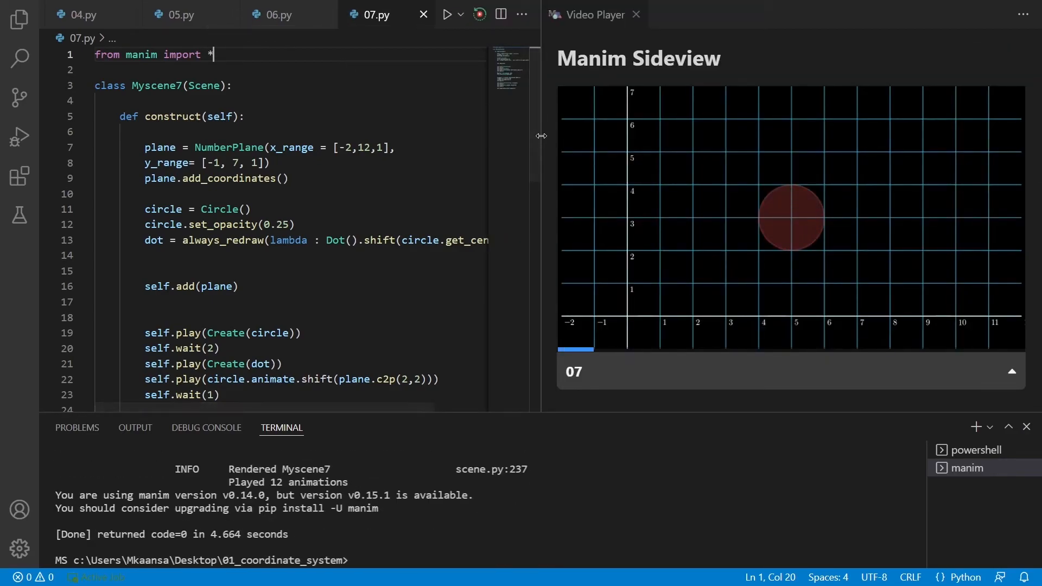
Step: Render Myscene7 from 07.py and scroll its code, hovering Transform while the preview plays
scroll("down", 3)
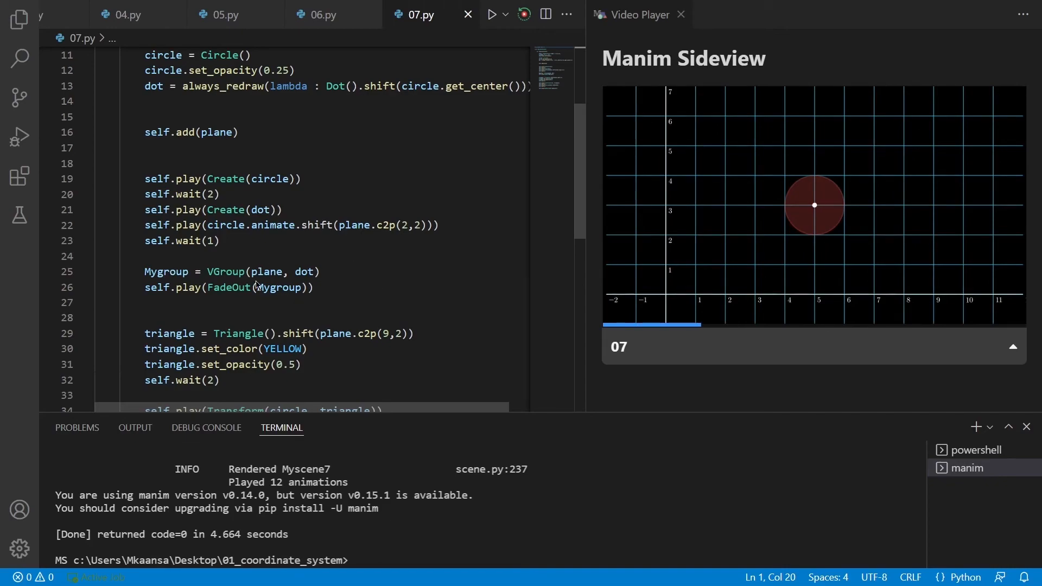
left_click(1012, 346)
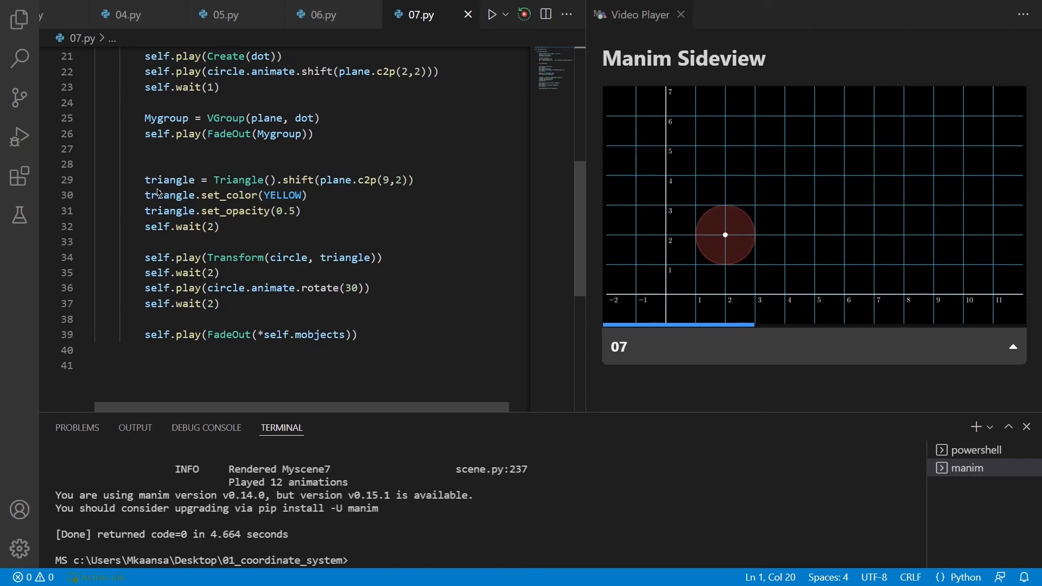
left_click(301, 211)
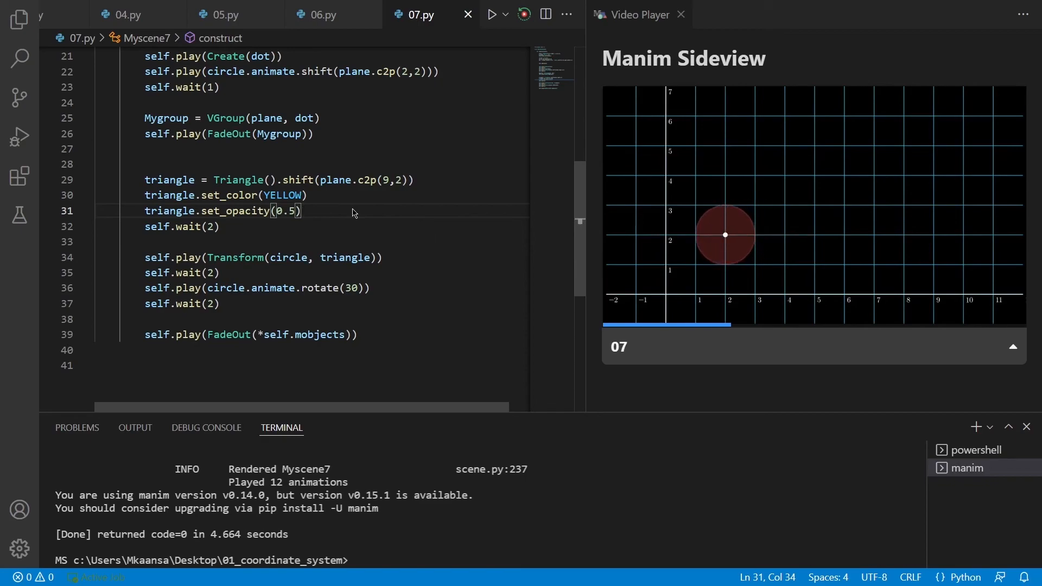
mouse_move(233, 258)
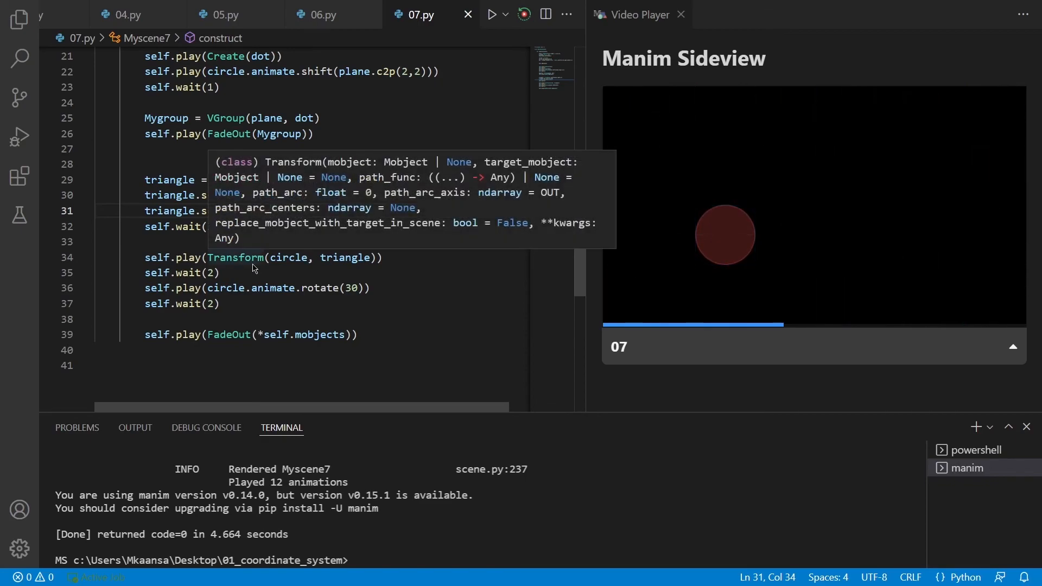
mouse_move(293, 275)
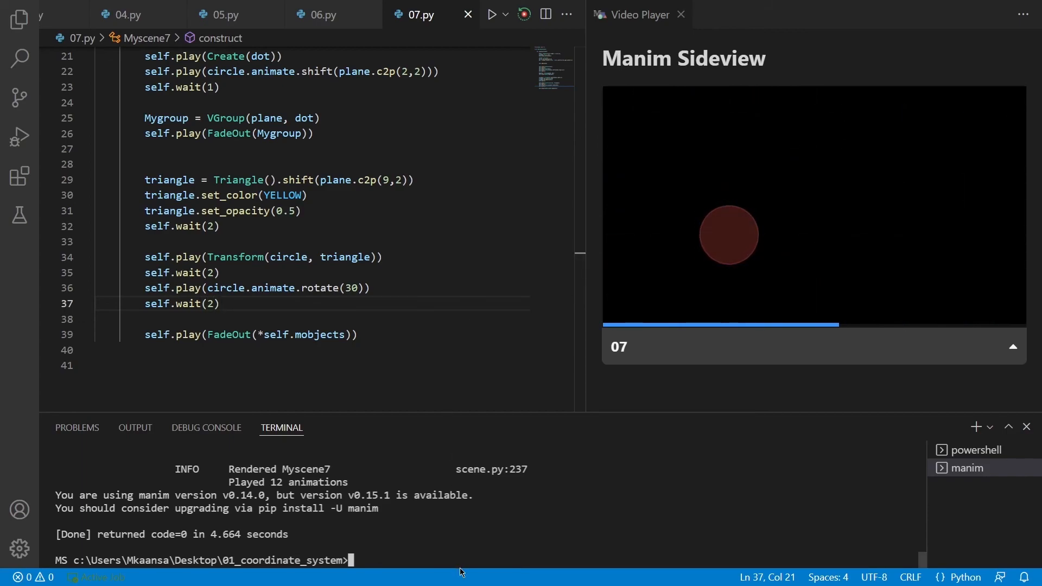
Step: Begin the terminal command 'manim 07.py -p' to render the scene with preview
type("manim")
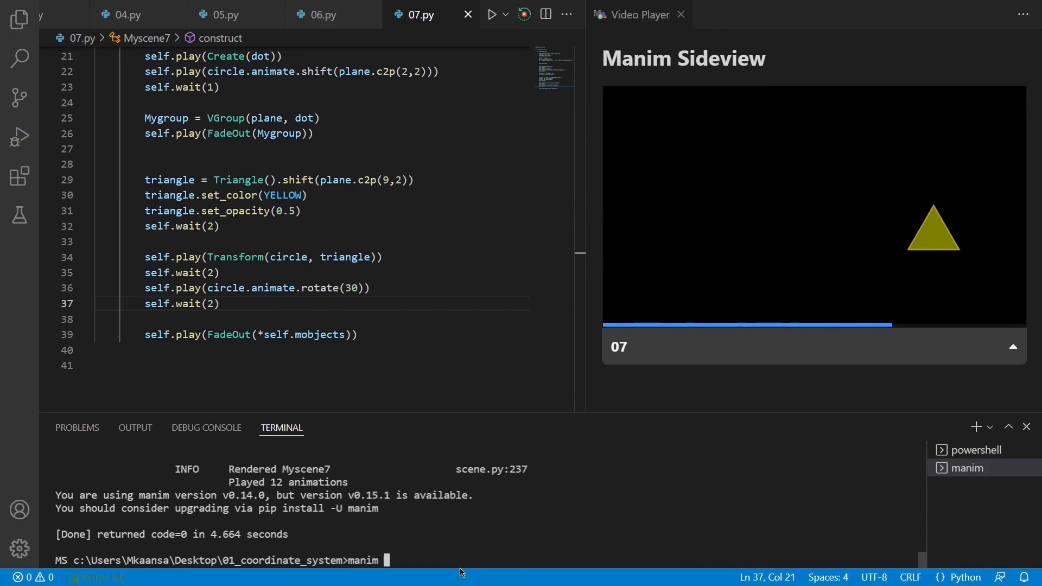
type("07.py")
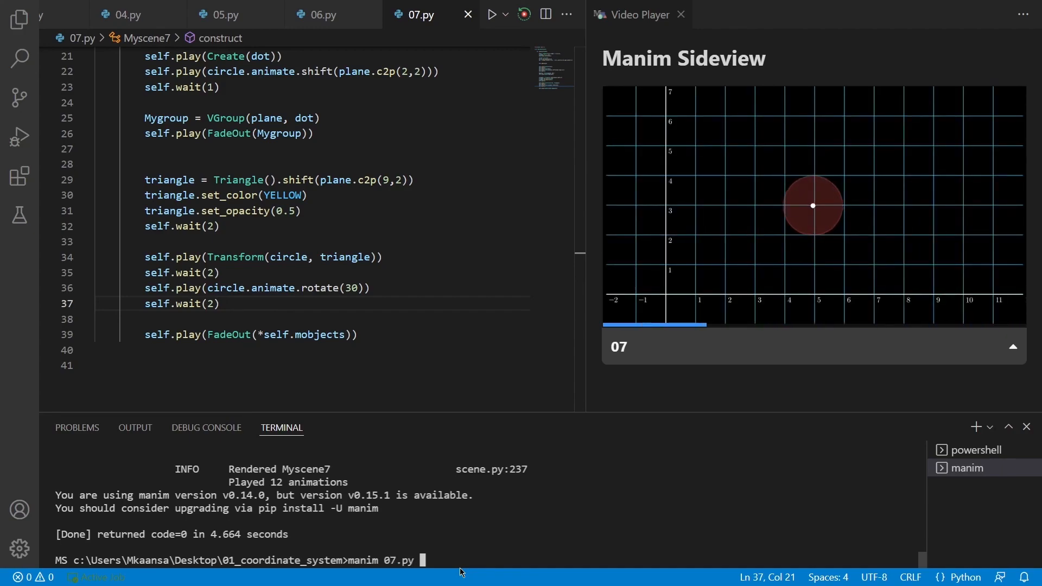
type("-p")
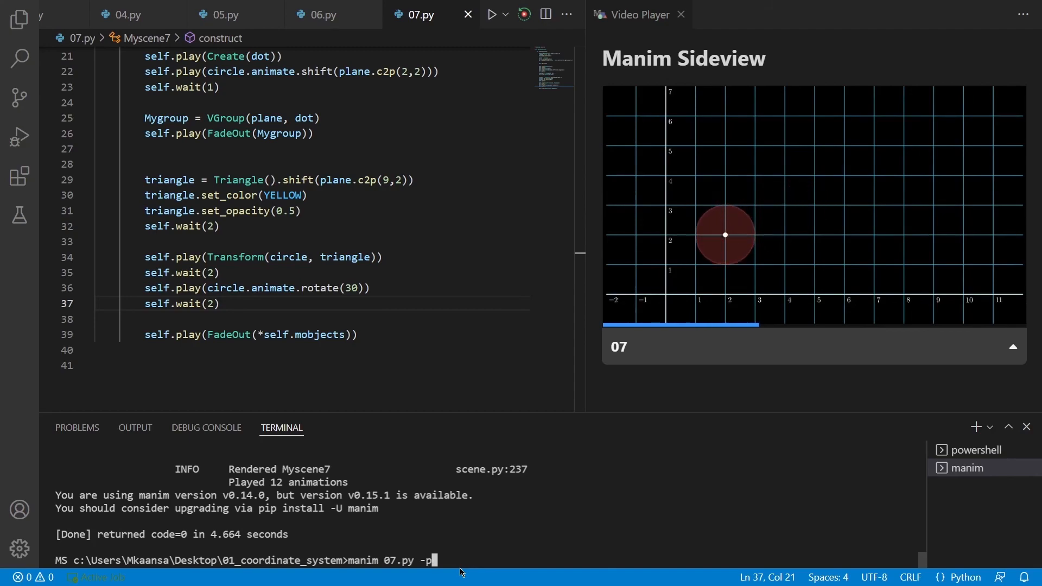